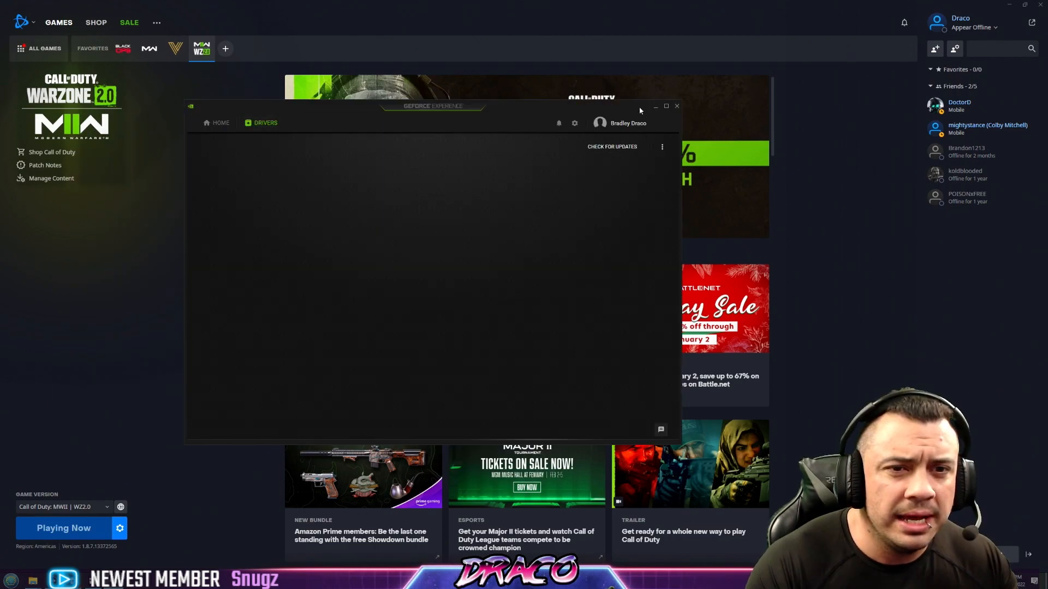
Close the GeForce Experience drivers window to return to Battle.net.
click(612, 146)
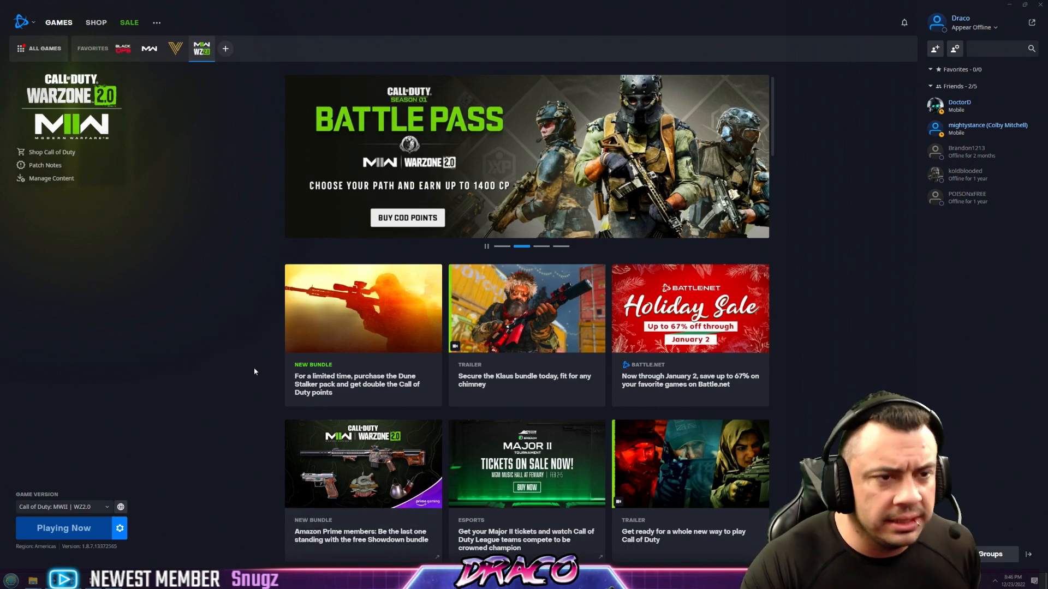
mouse_move(249, 372)
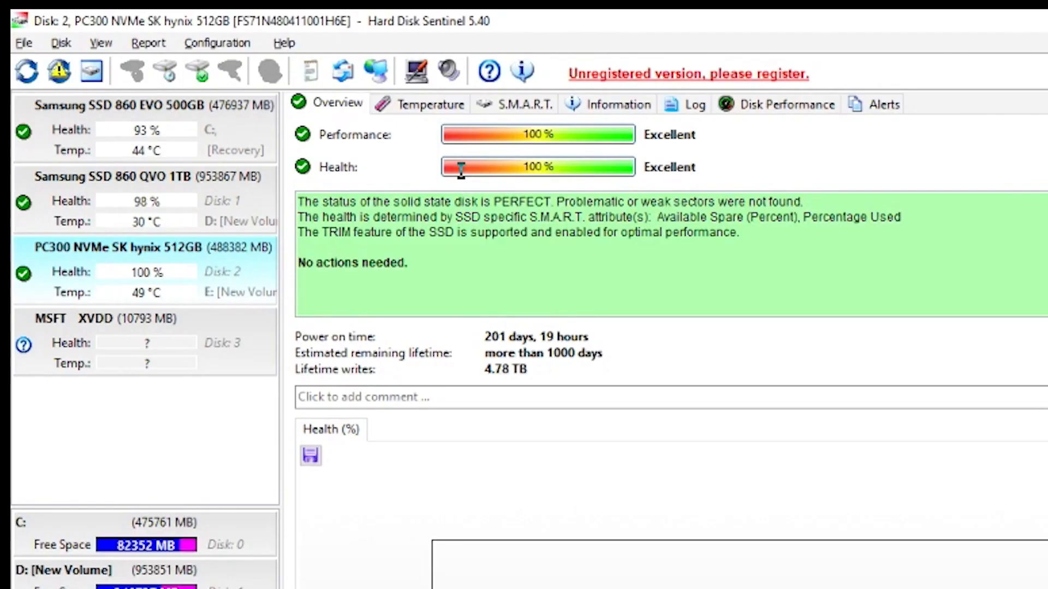
mouse_move(249, 162)
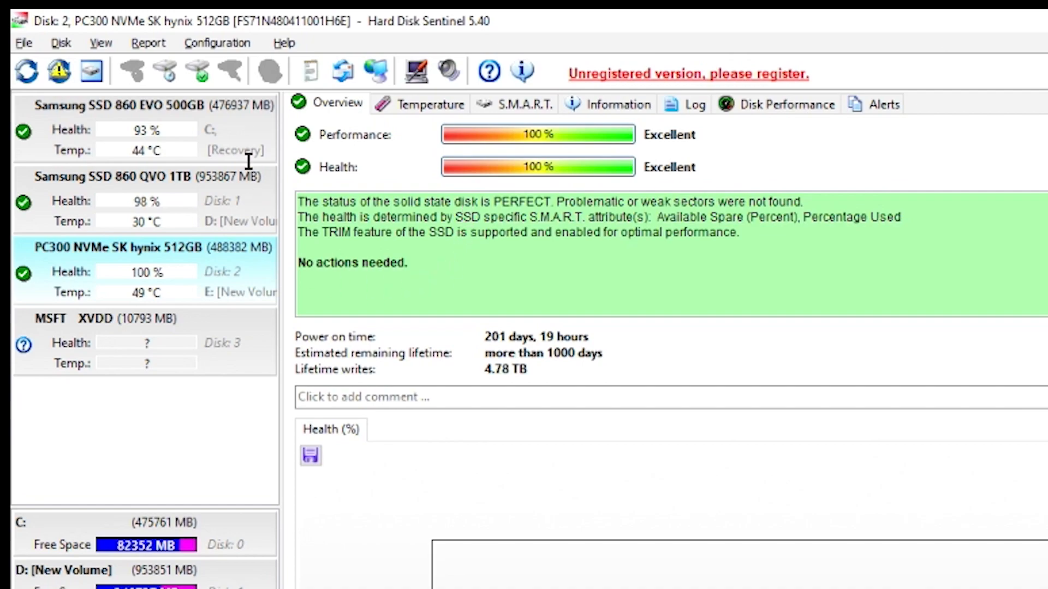
mouse_move(473, 152)
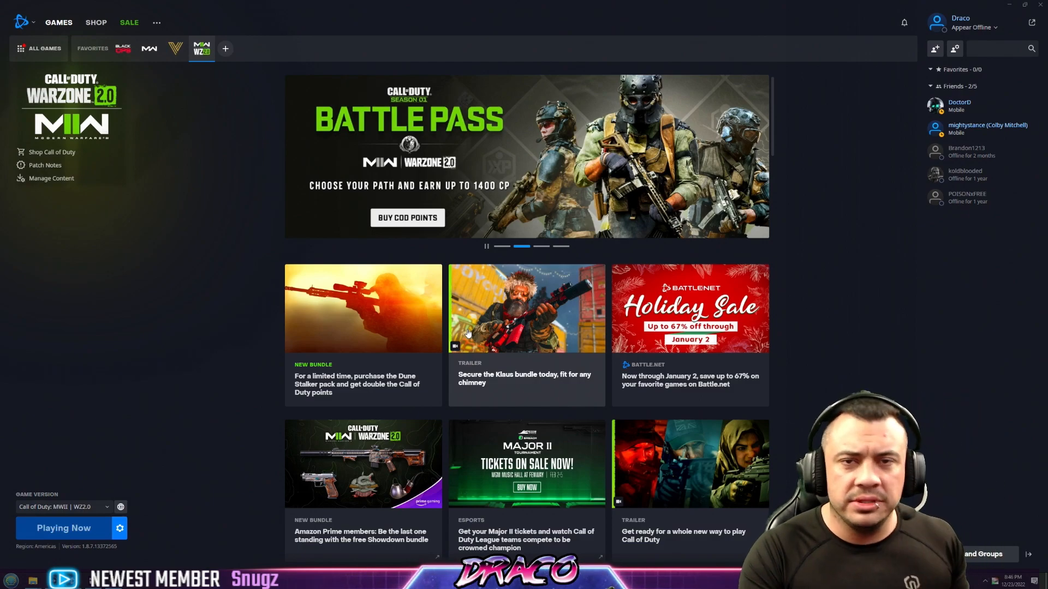
Show the Call of Duty install folder on New Volume (E:) in File Explorer.
click(120, 527)
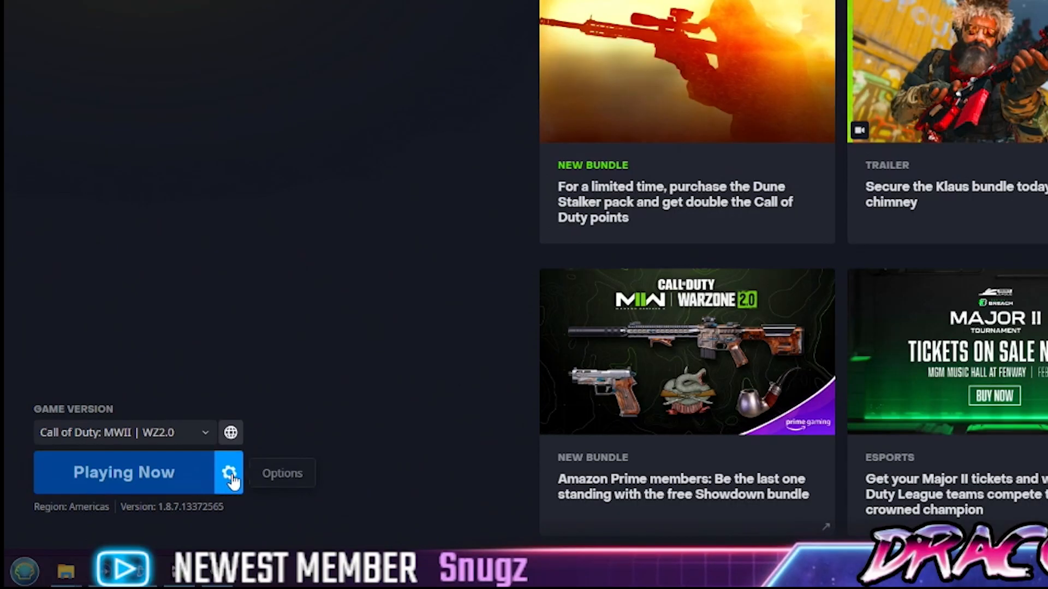
click(230, 473)
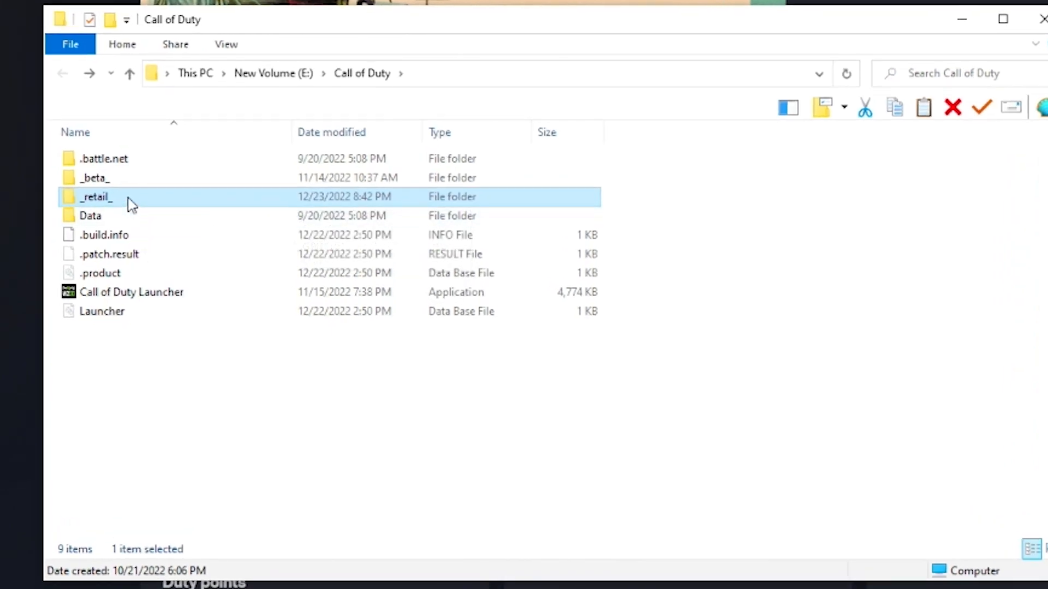
Open _retail_ and highlight the GPUCache and shadercache folders.
double_click(95, 197)
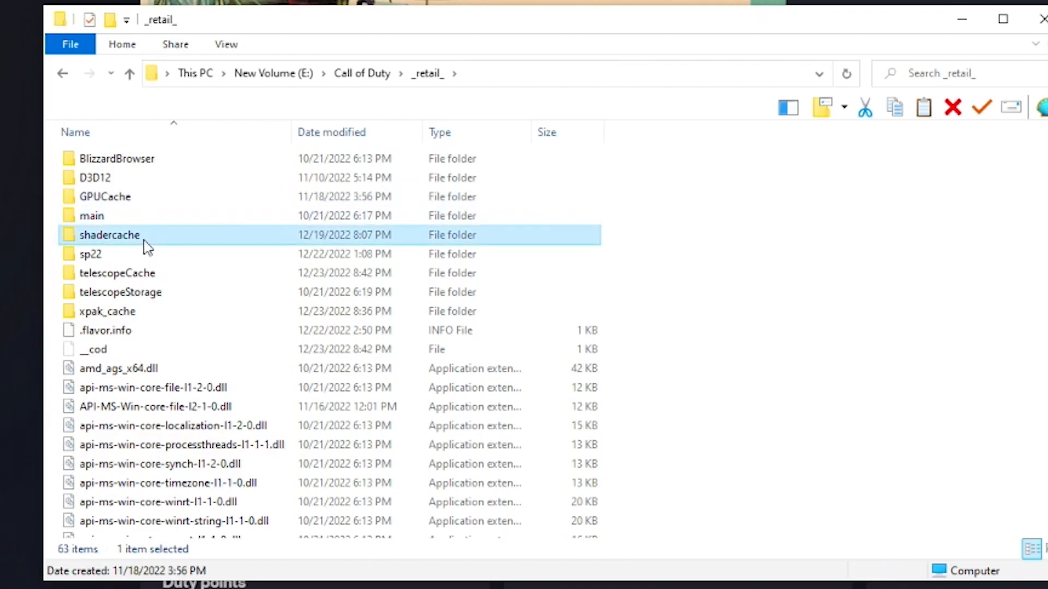
click(104, 197)
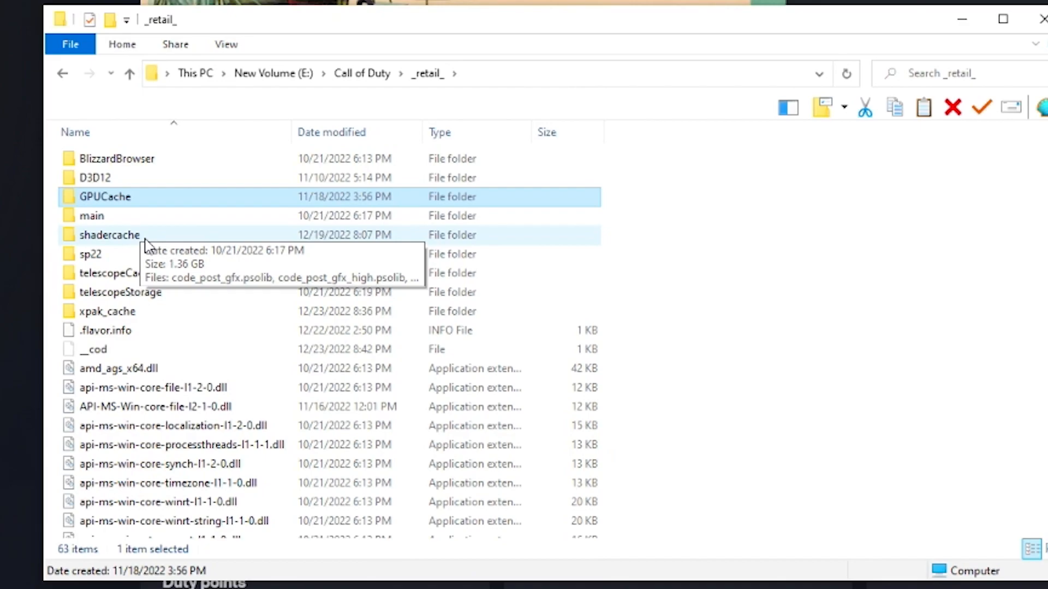
mouse_move(164, 311)
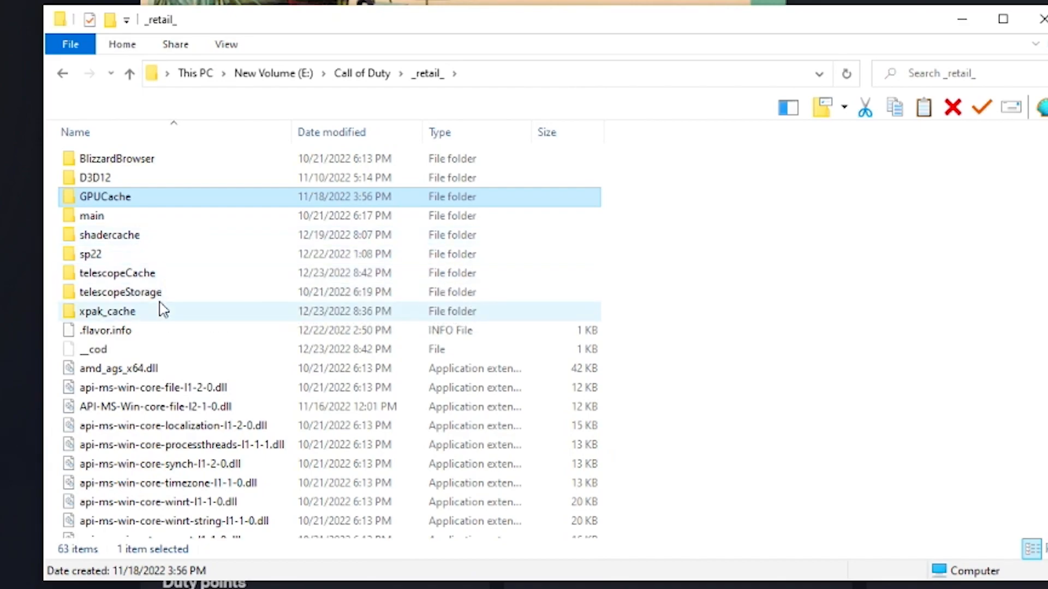
mouse_move(116, 273)
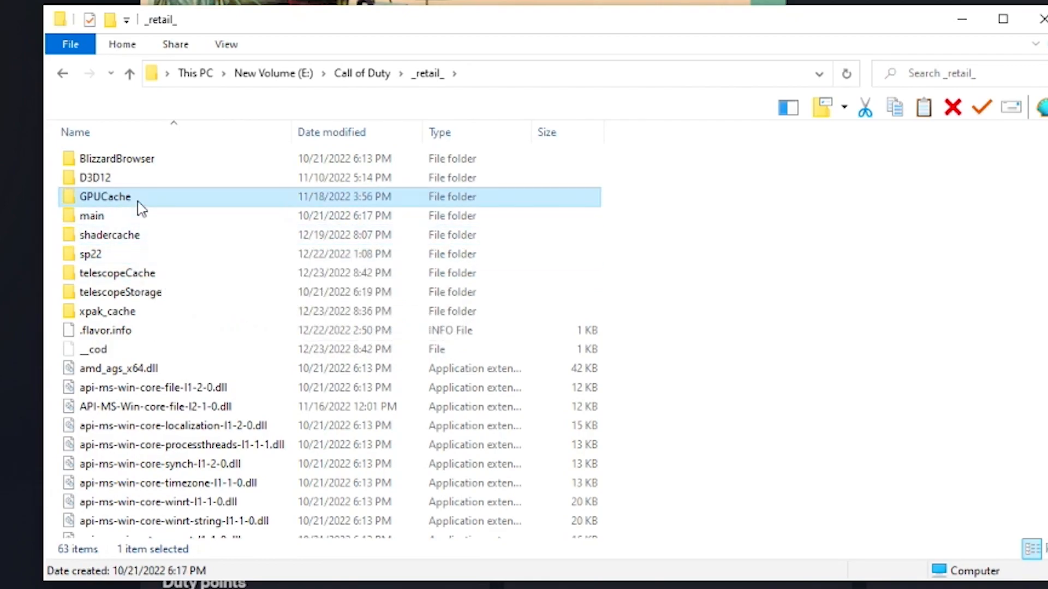
click(110, 235)
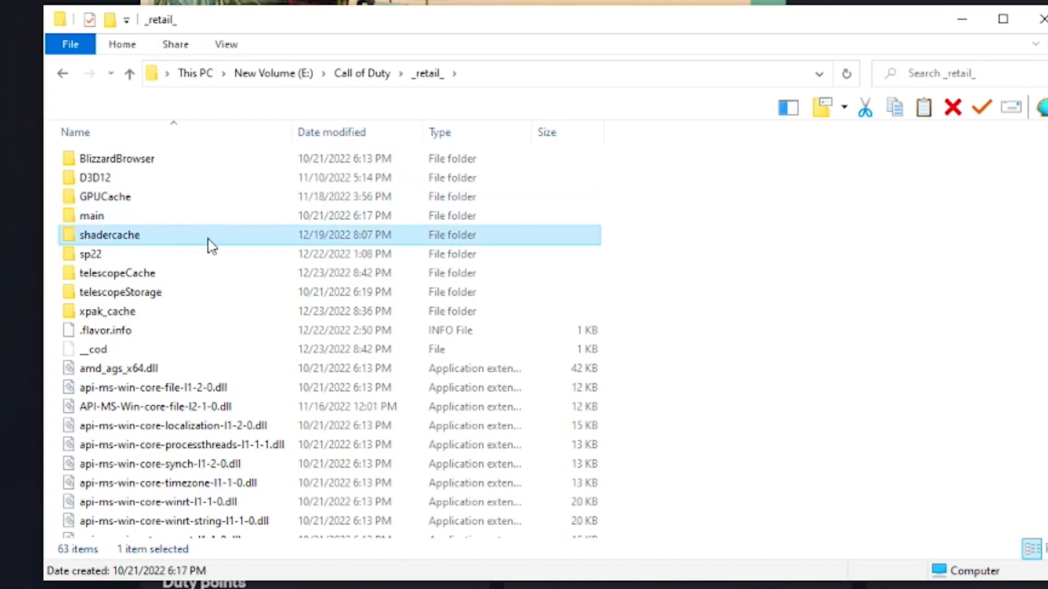
mouse_move(246, 238)
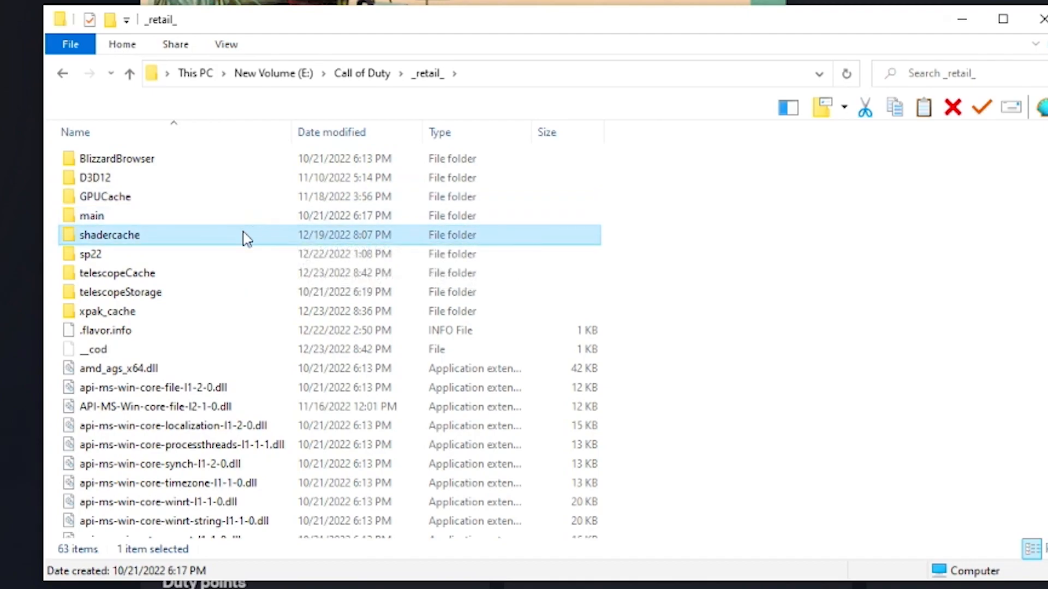
mouse_move(201, 277)
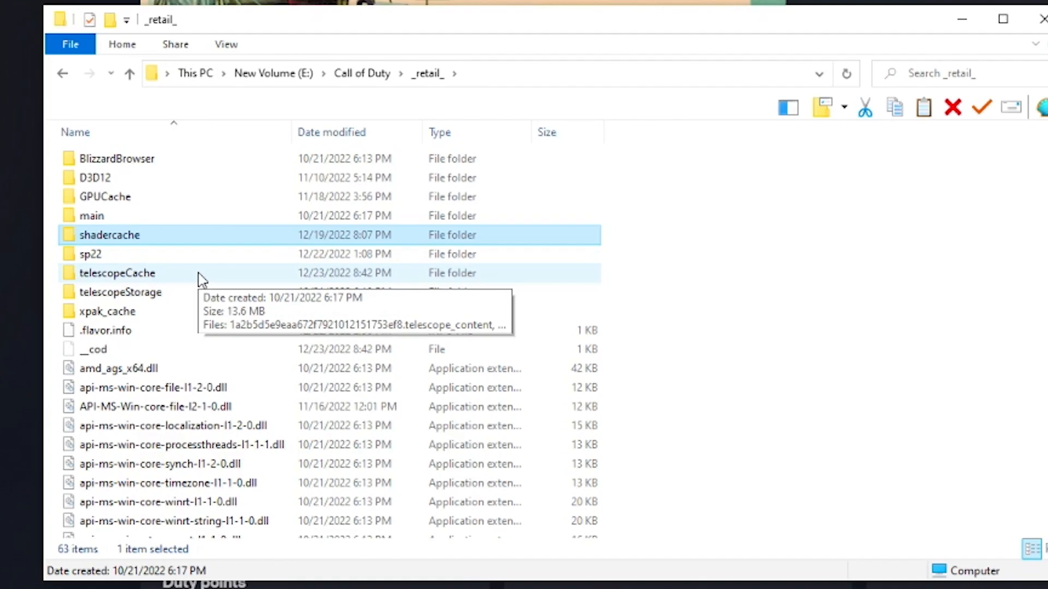
mouse_move(153, 279)
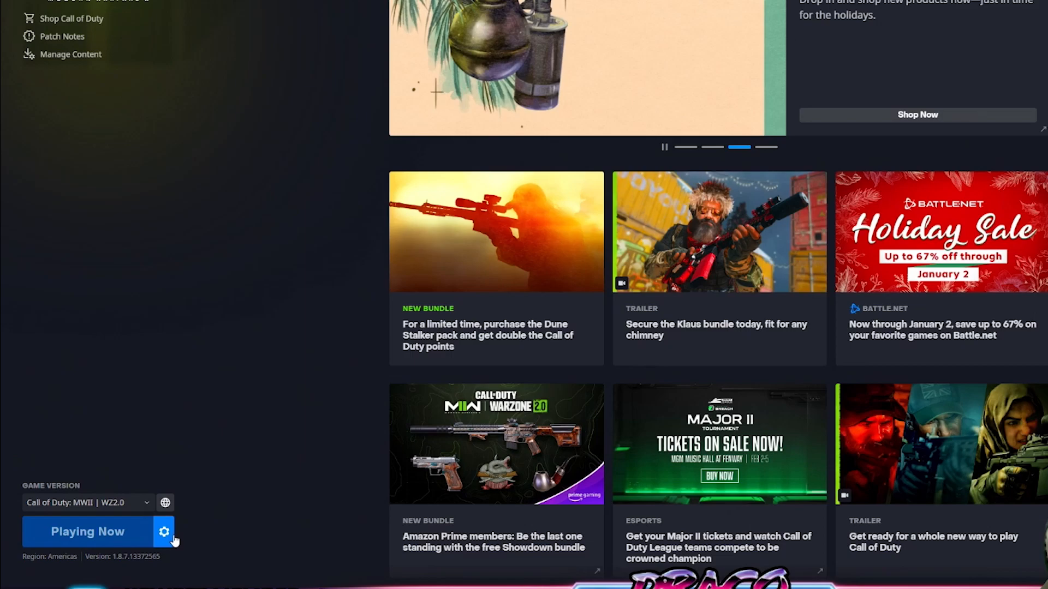
Open and then dismiss Call of Duty's game options menu in Battle.net.
click(164, 532)
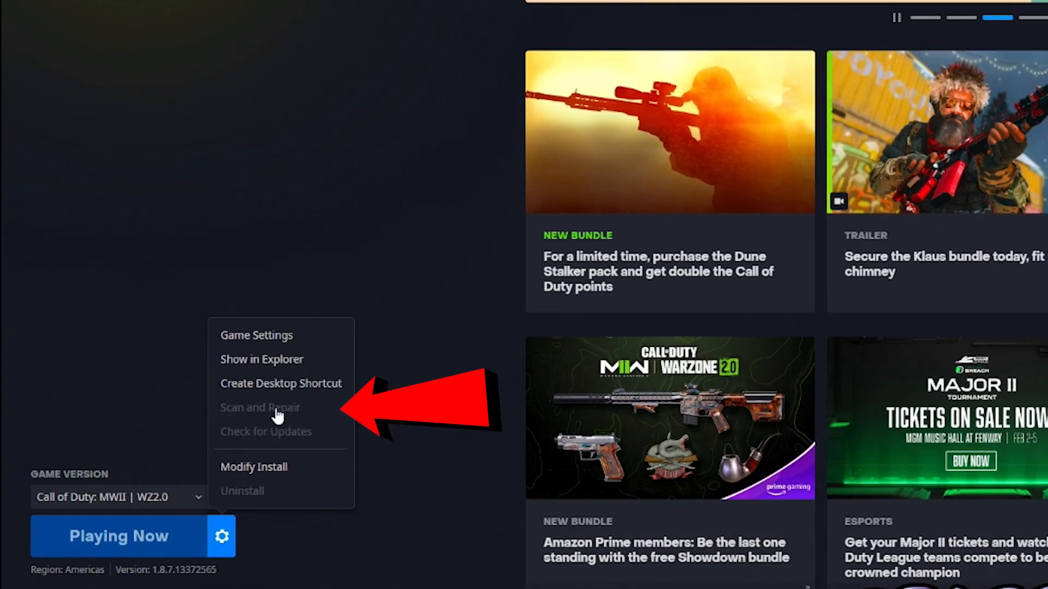
mouse_move(278, 438)
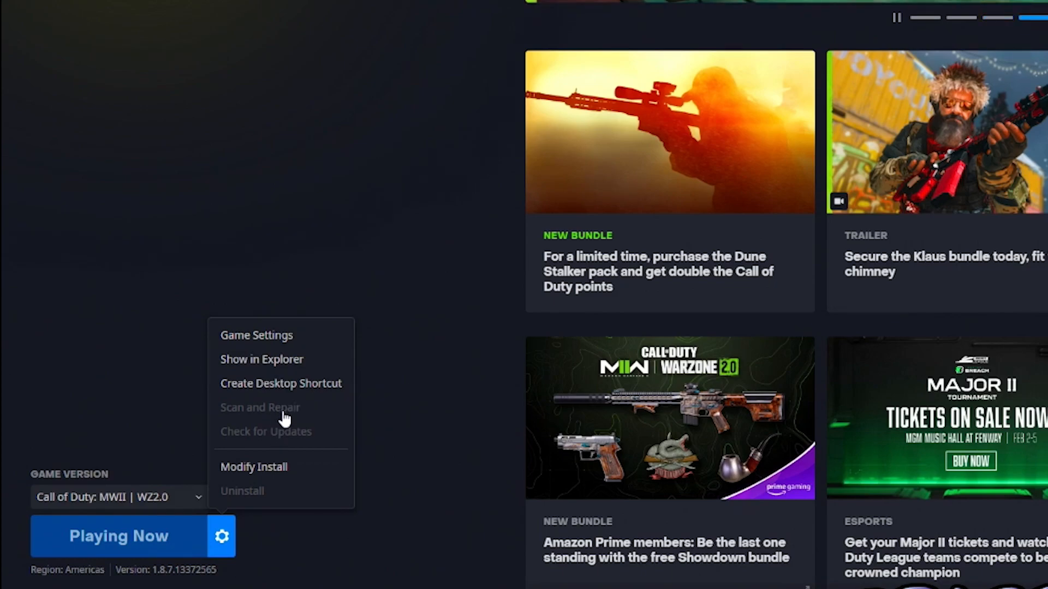
mouse_move(334, 259)
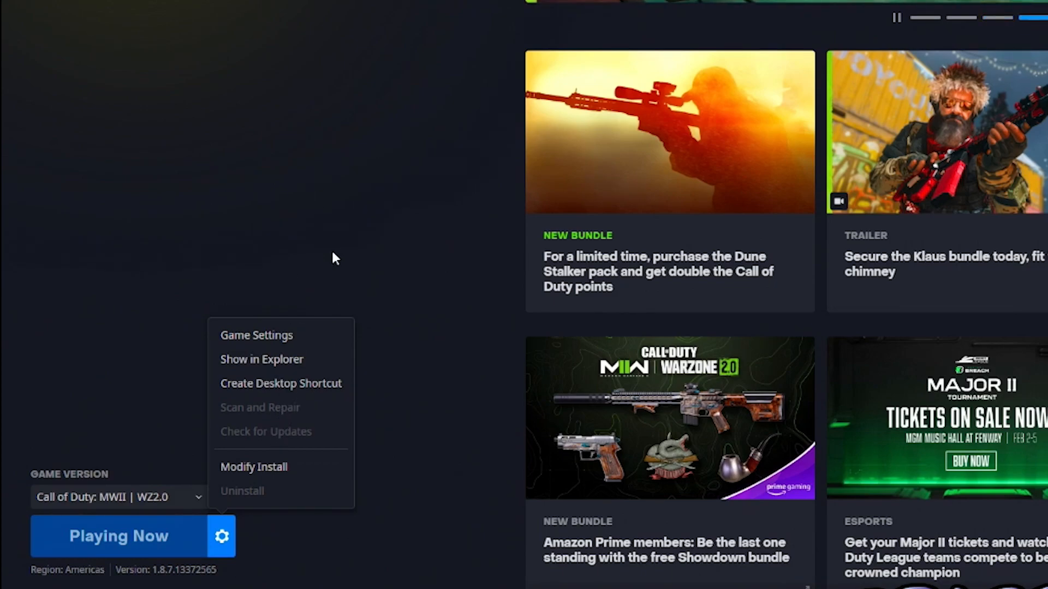
click(355, 262)
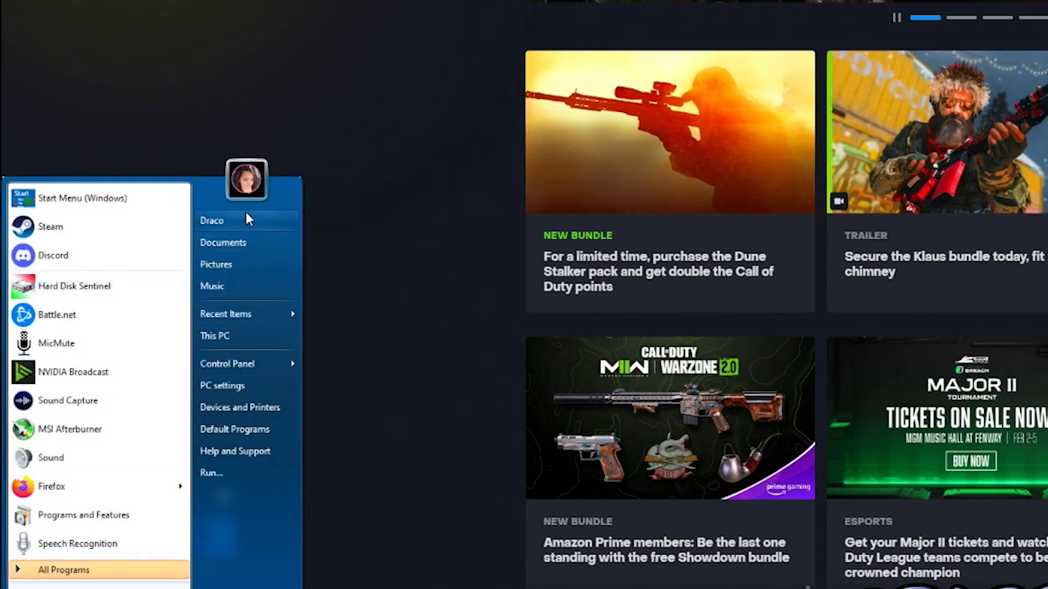
Browse to Documents > Call of Duty > players and select options.3.cod22.
click(223, 242)
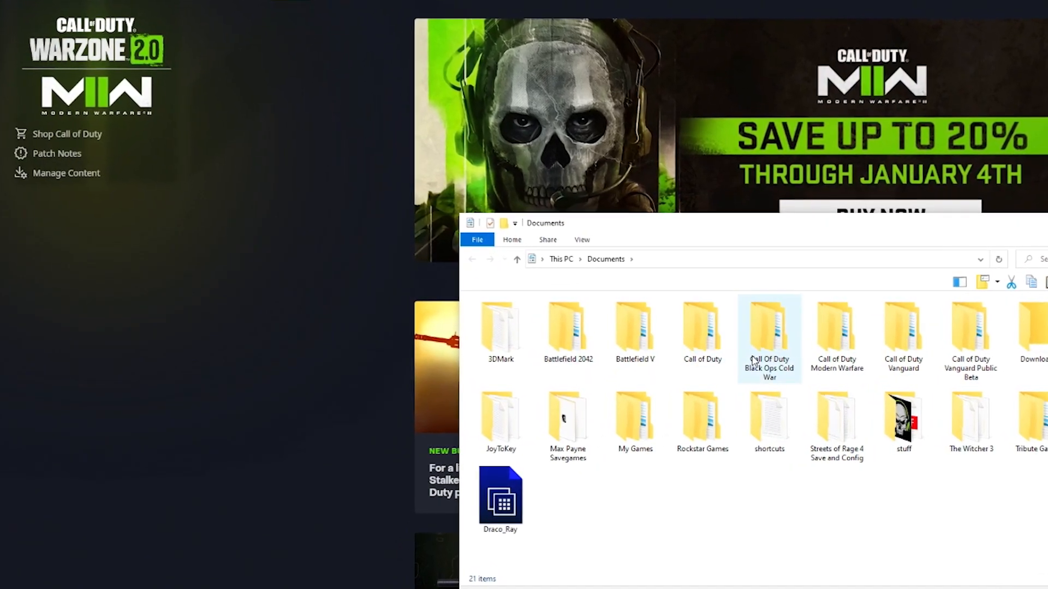
double_click(702, 328)
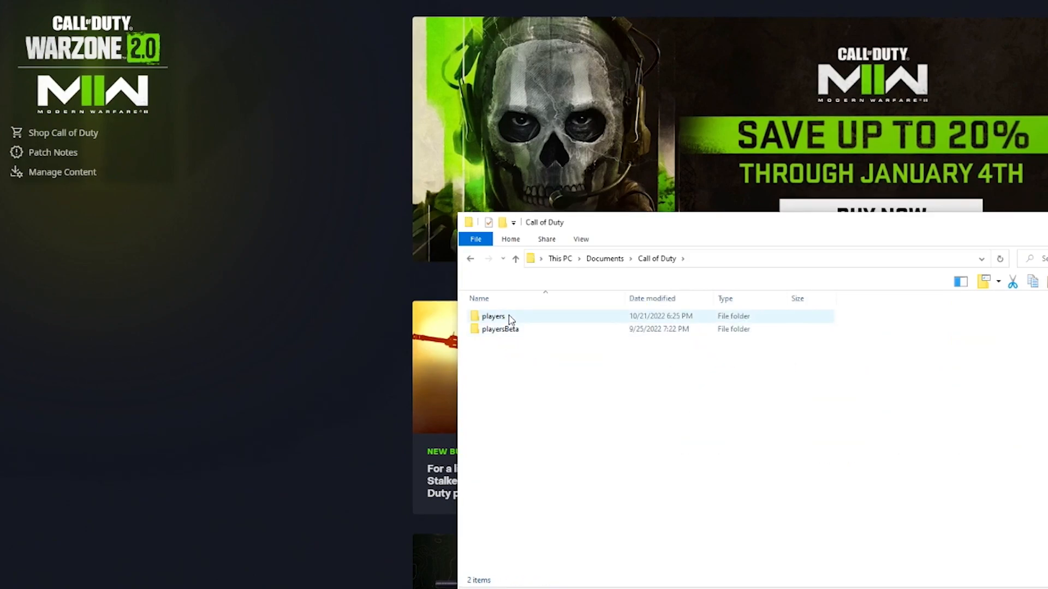
double_click(493, 316)
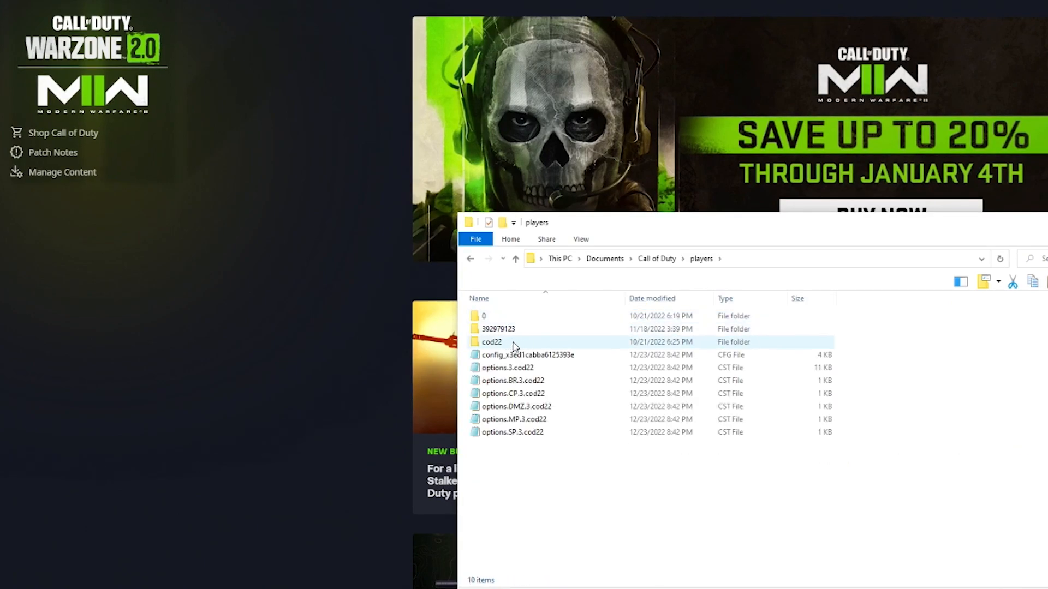
mouse_move(508, 367)
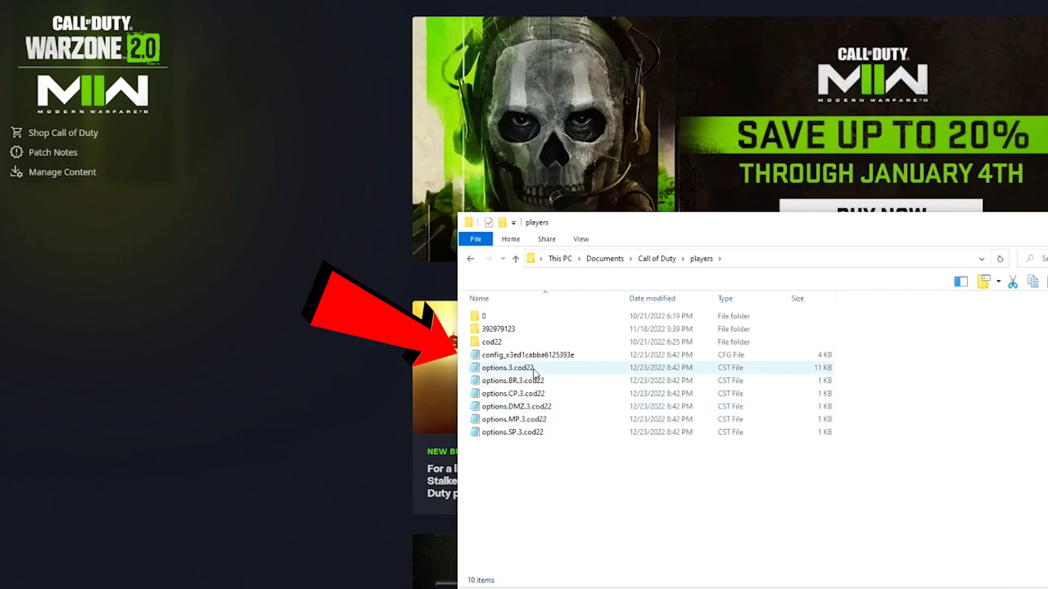
click(512, 432)
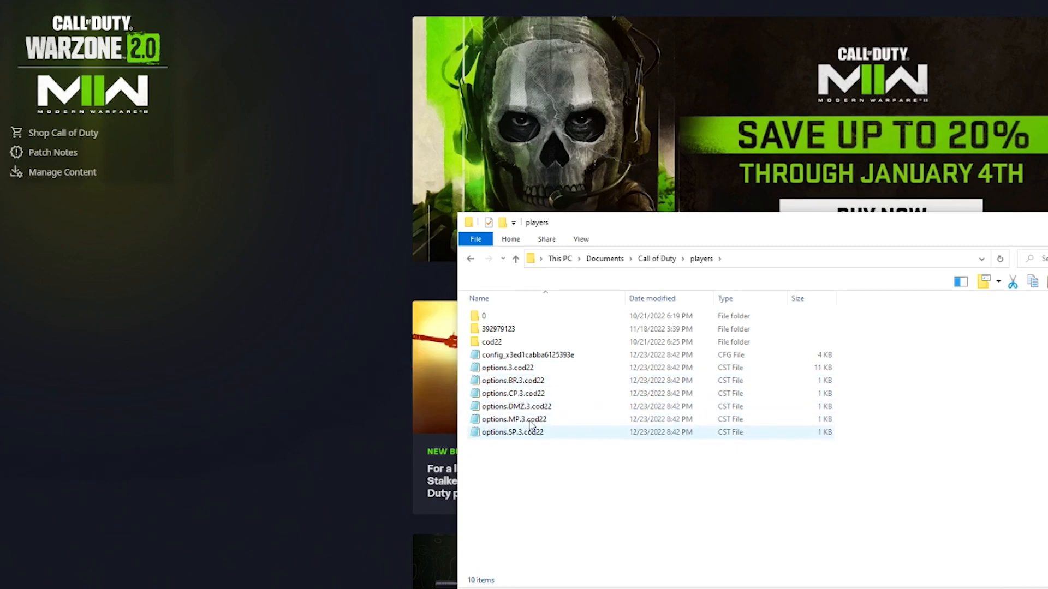
click(507, 367)
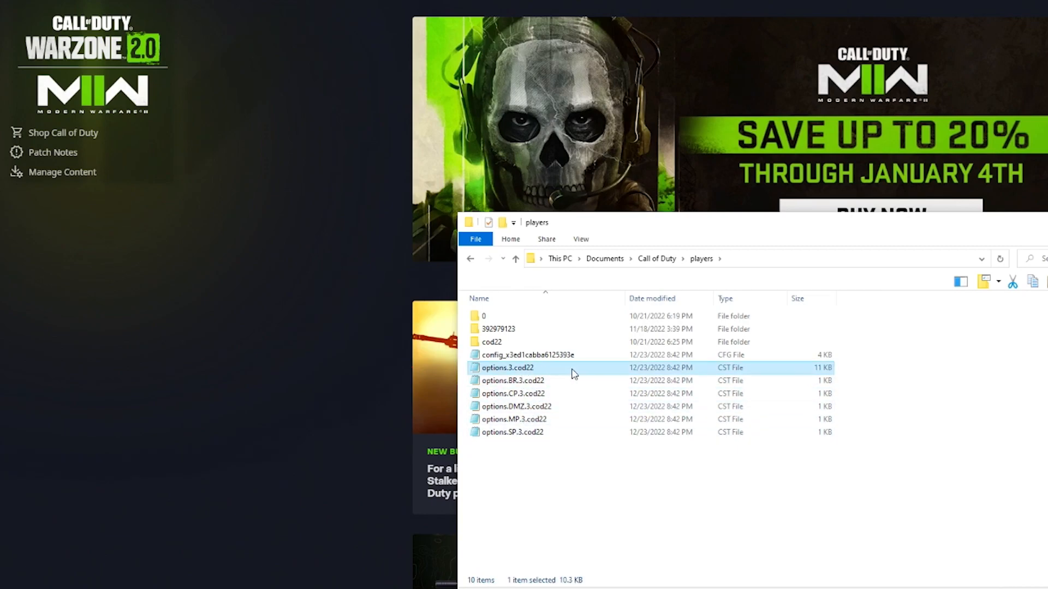
mouse_move(580, 373)
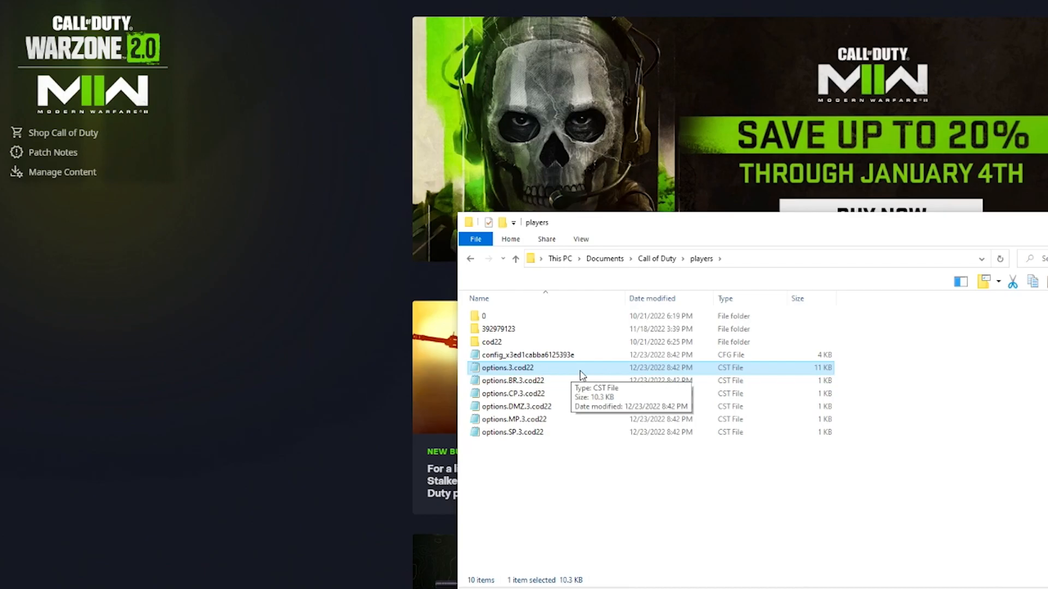
Open options.3.cod22 in Notepad and select the RendererWorkerCount value 12.
double_click(506, 367)
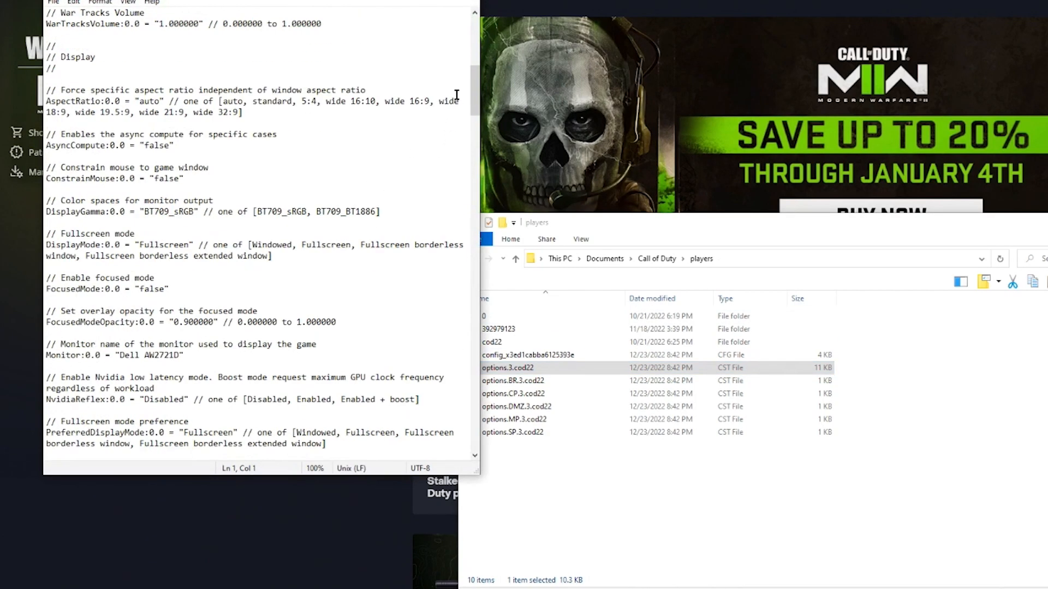
scroll(down, 3)
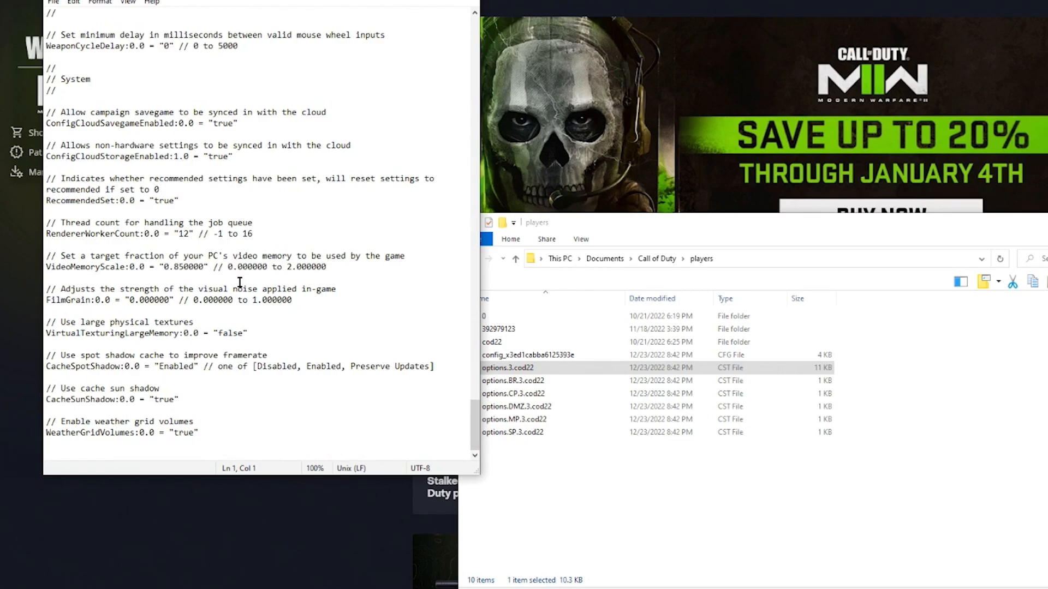
mouse_move(151, 233)
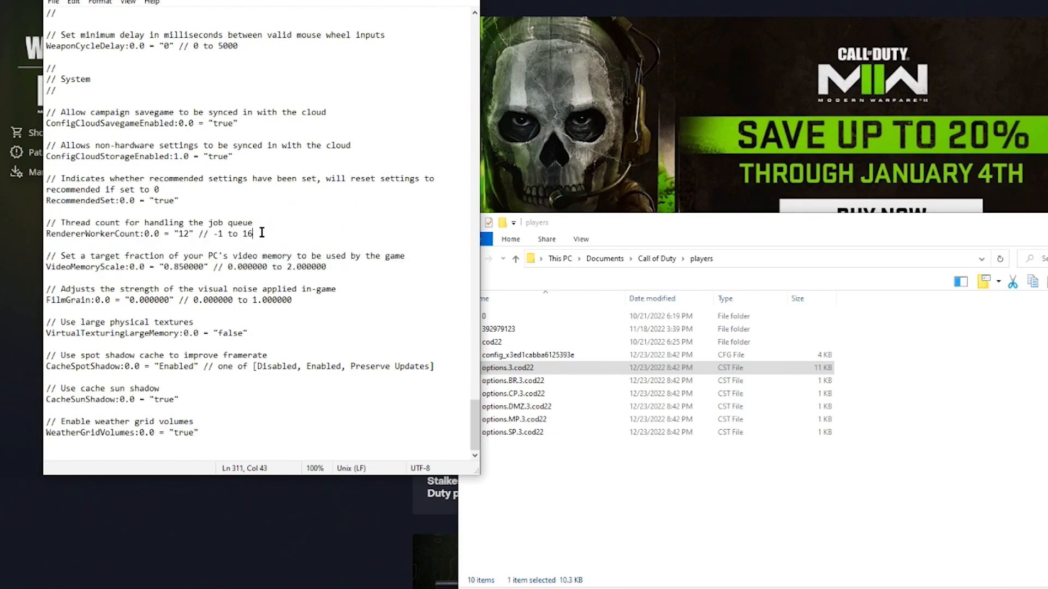
click(190, 233)
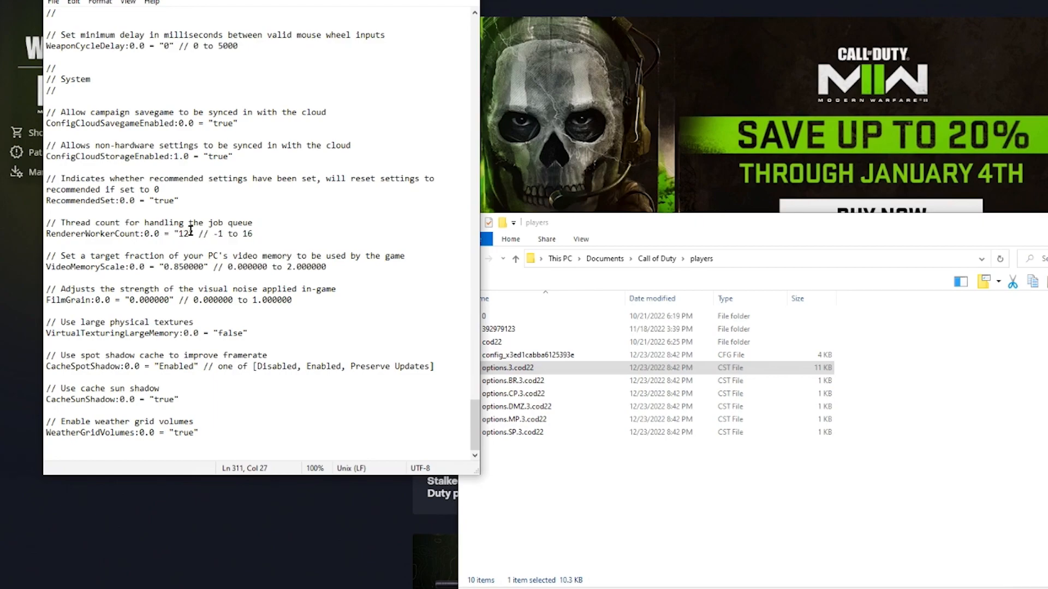
double_click(181, 233)
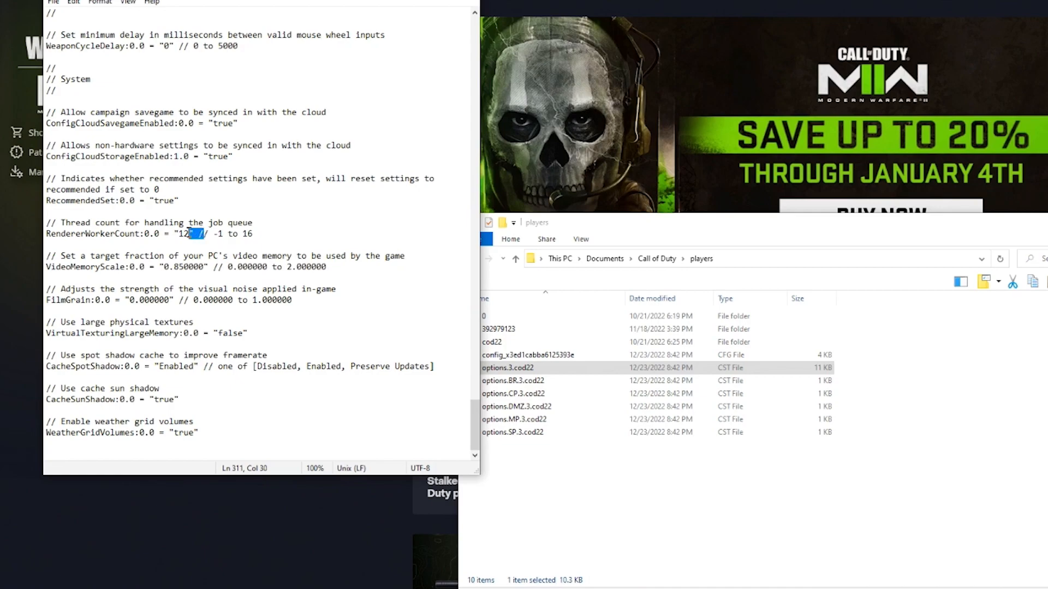
click(254, 223)
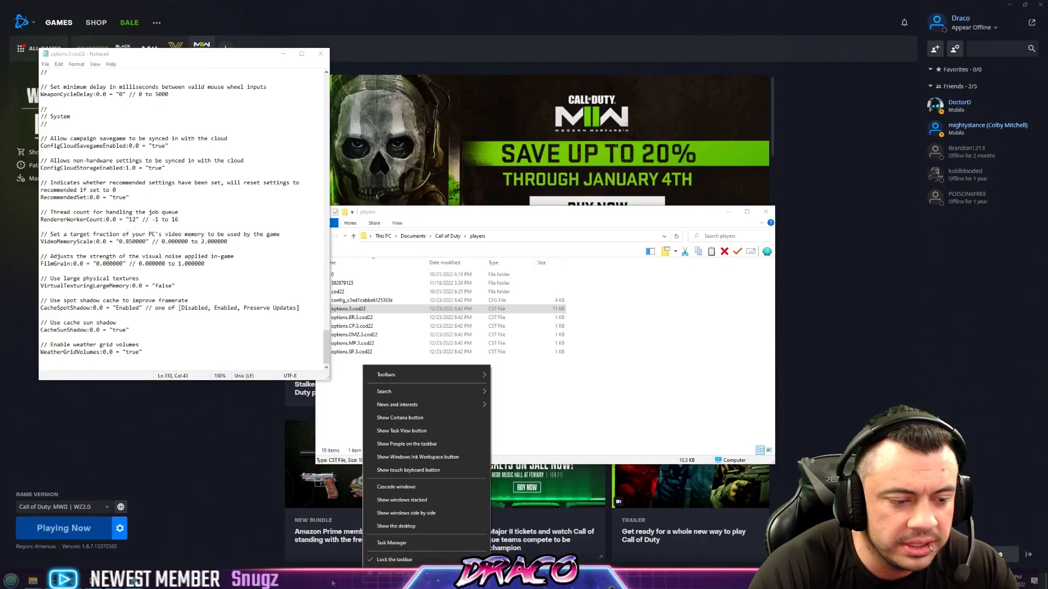
Check Task Manager's CPU page: Ryzen 9 5900X, 12 cores, 24 logical processors.
click(392, 543)
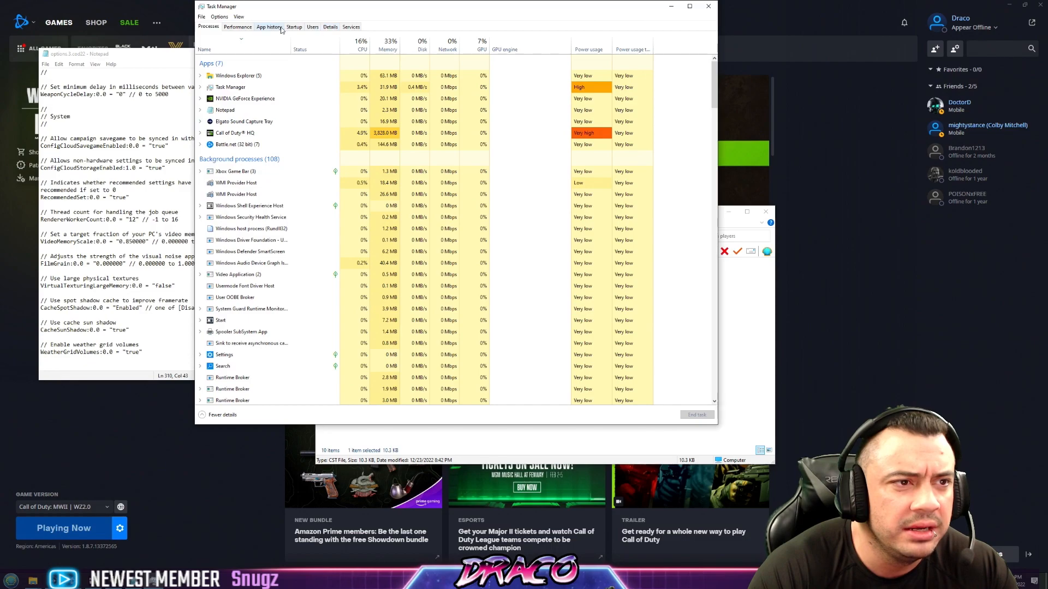
click(237, 27)
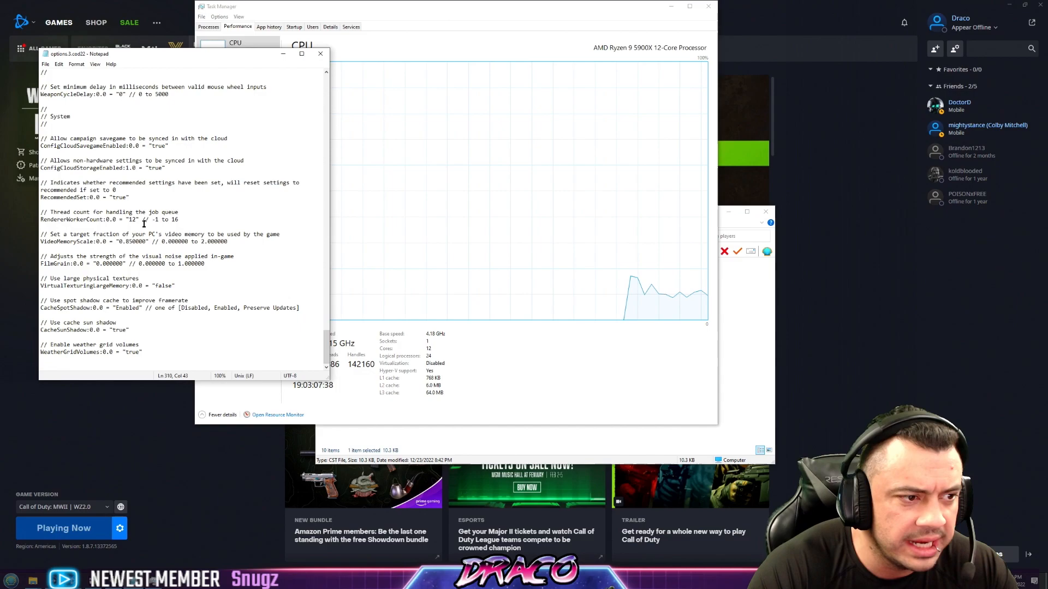
double_click(130, 220)
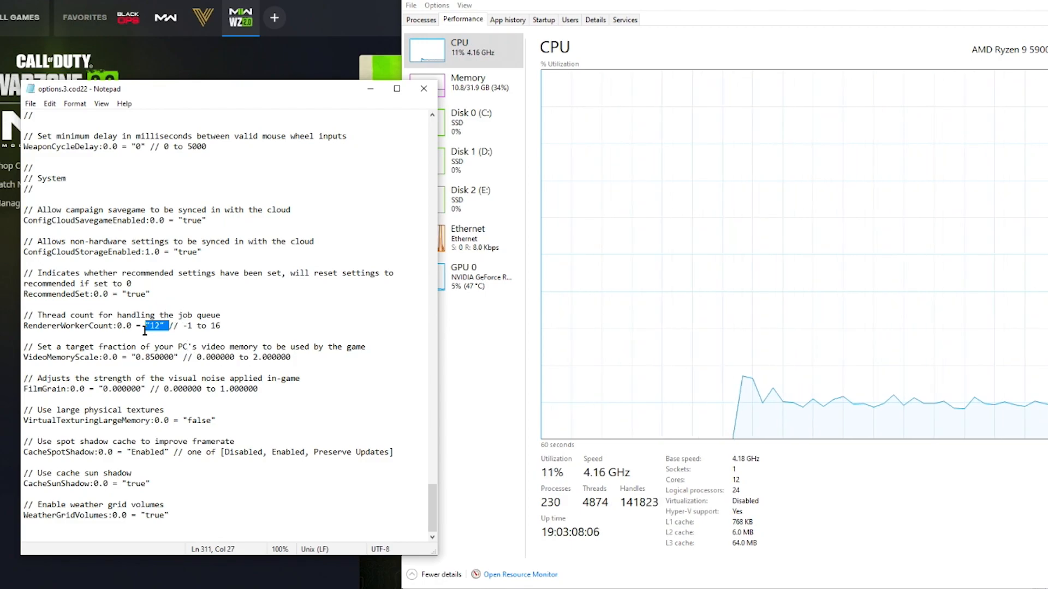
double_click(152, 357)
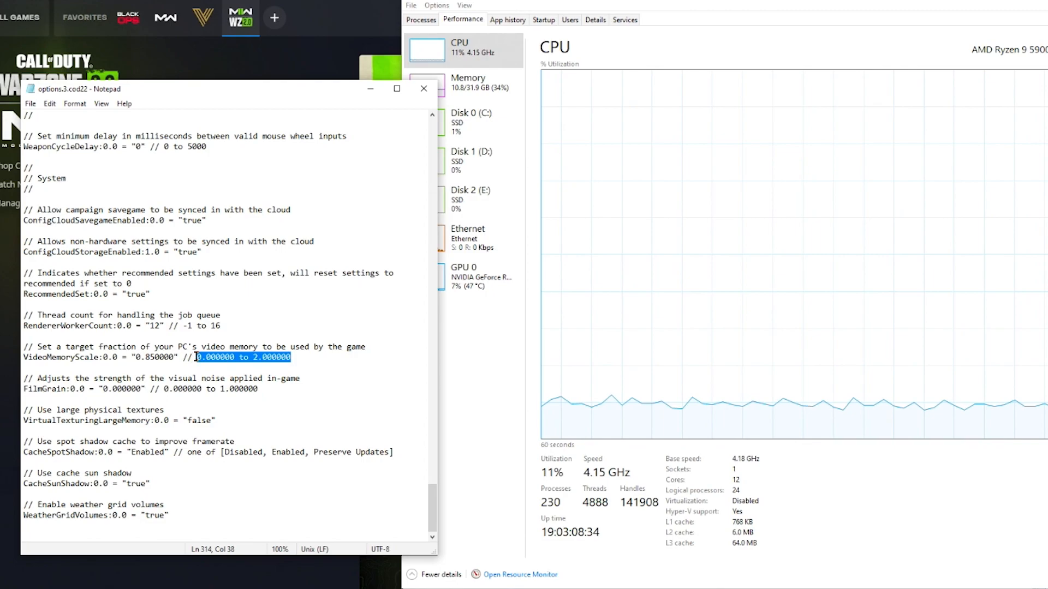
Mark VideoMemoryScale's 0 to 2 range, then close options.3.cod22.
click(158, 325)
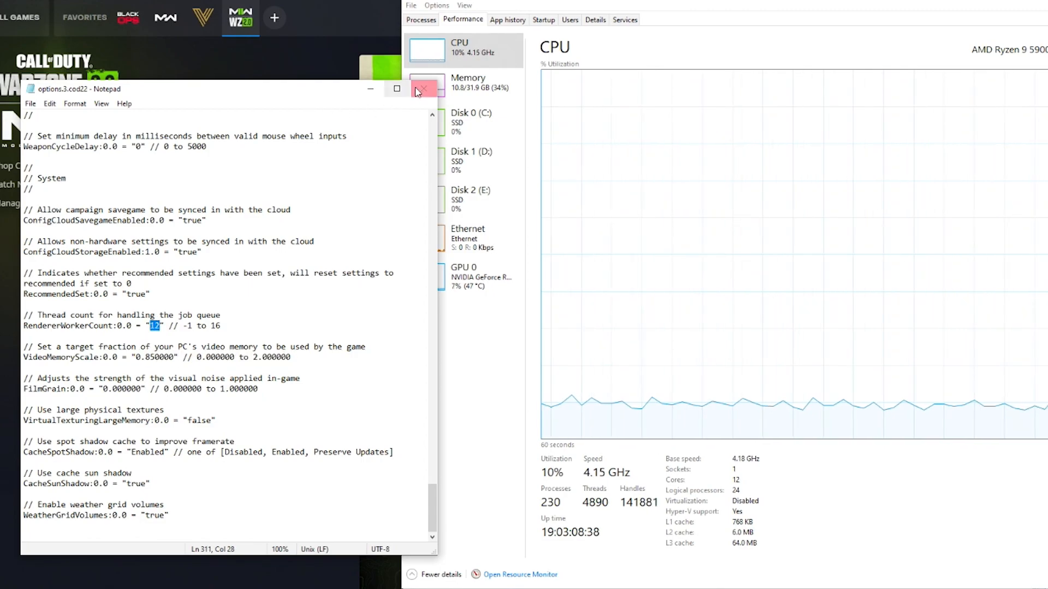
click(30, 103)
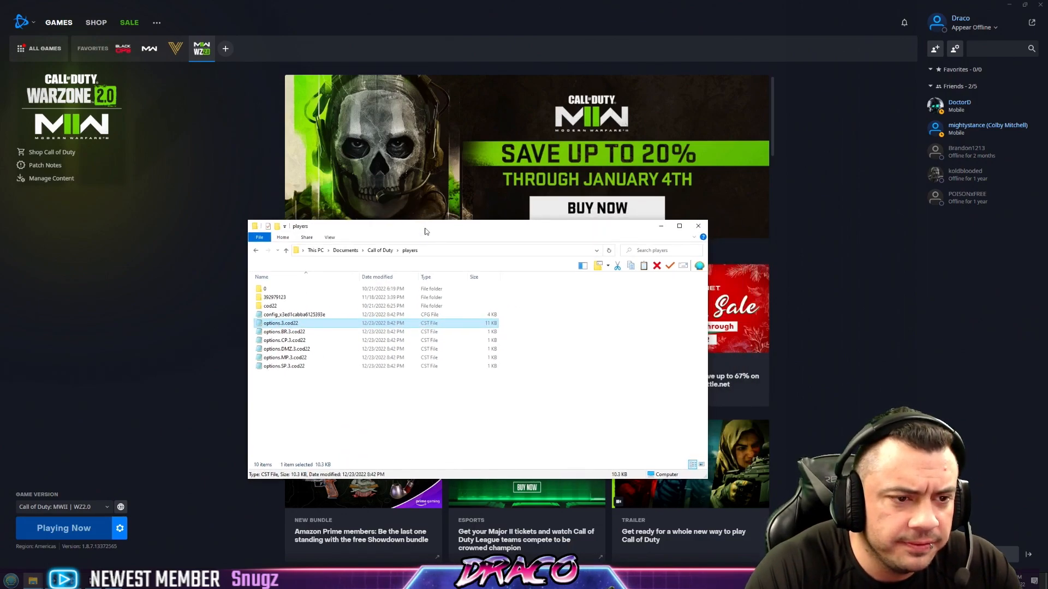
Move Explorer down, review the E: Call of Duty folder, then close the window.
drag(424, 226, 455, 242)
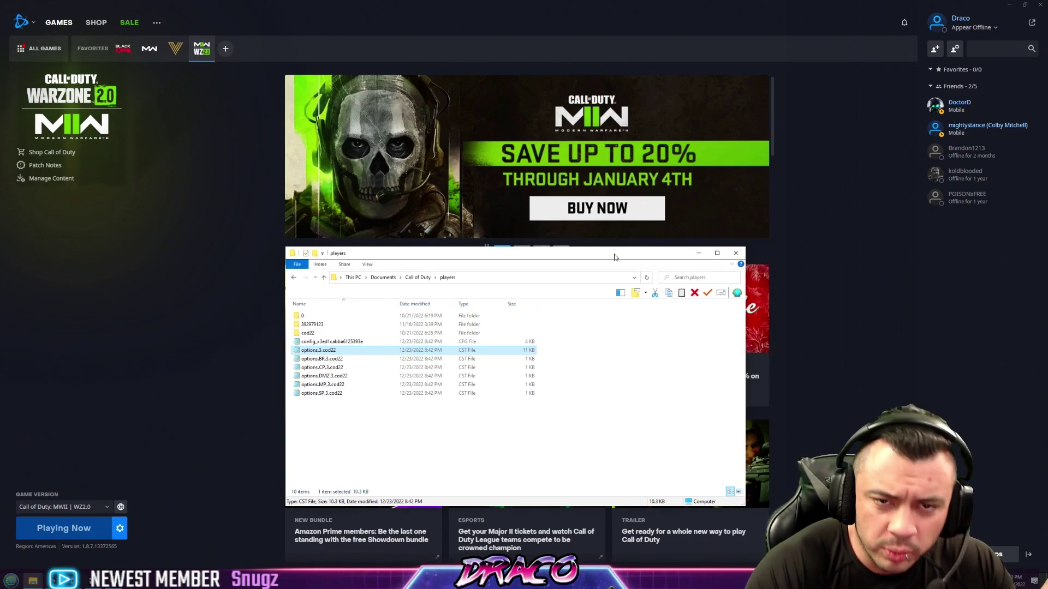
mouse_move(401, 271)
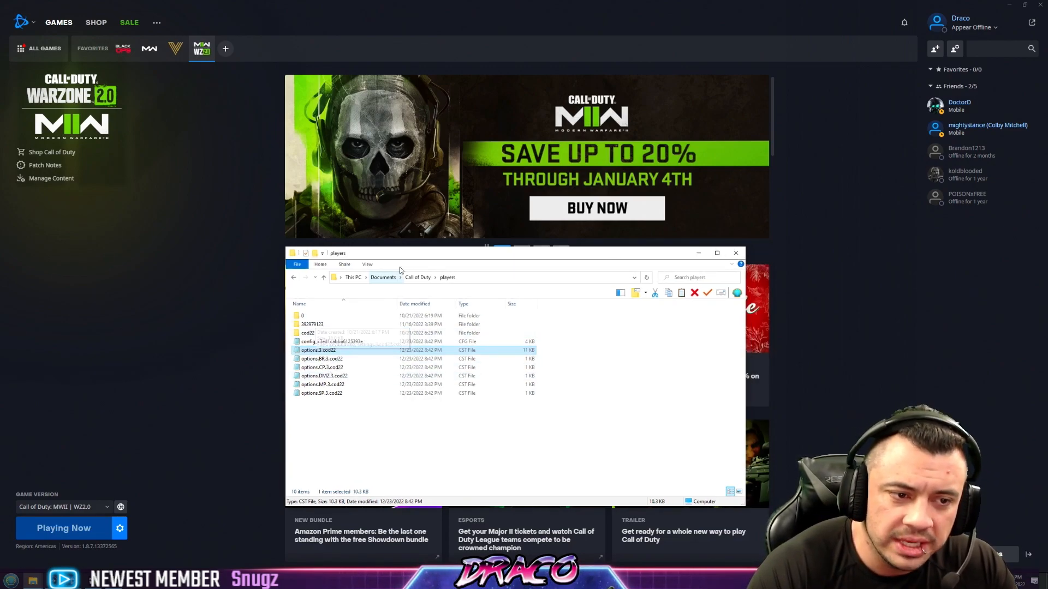
mouse_move(467, 265)
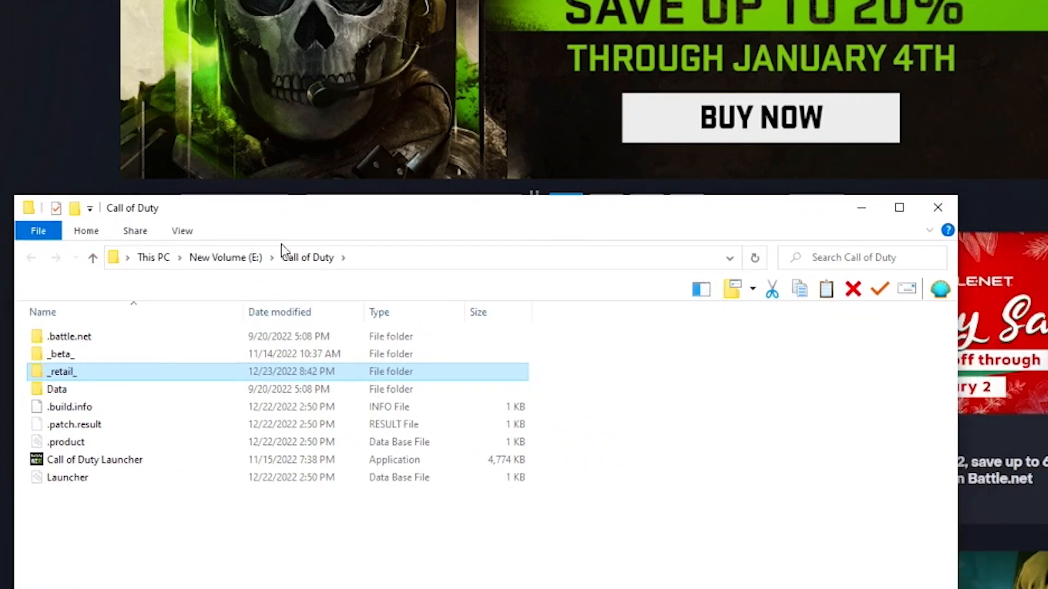
mouse_move(216, 425)
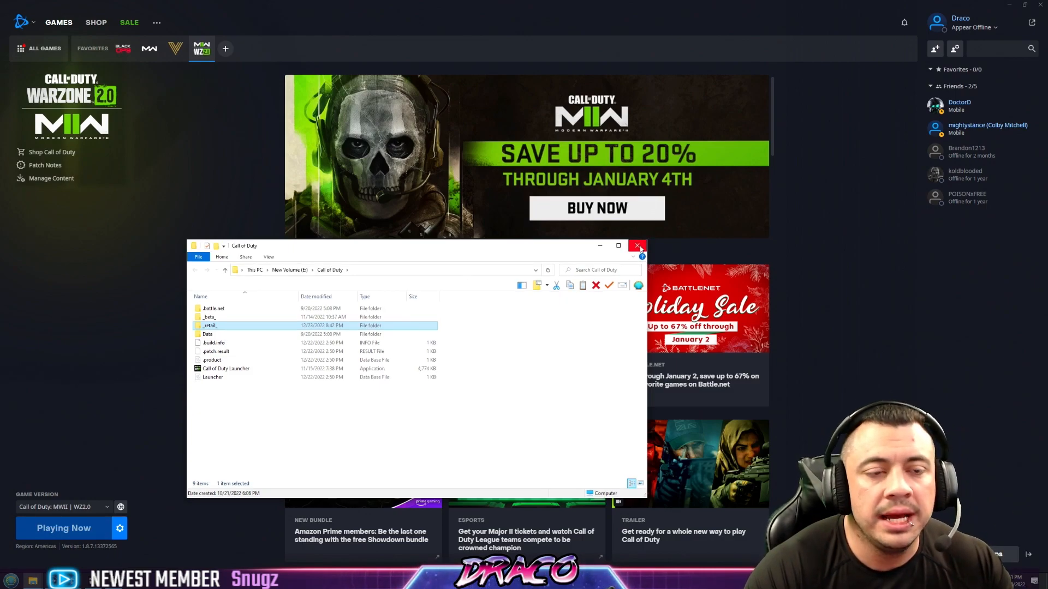
click(637, 246)
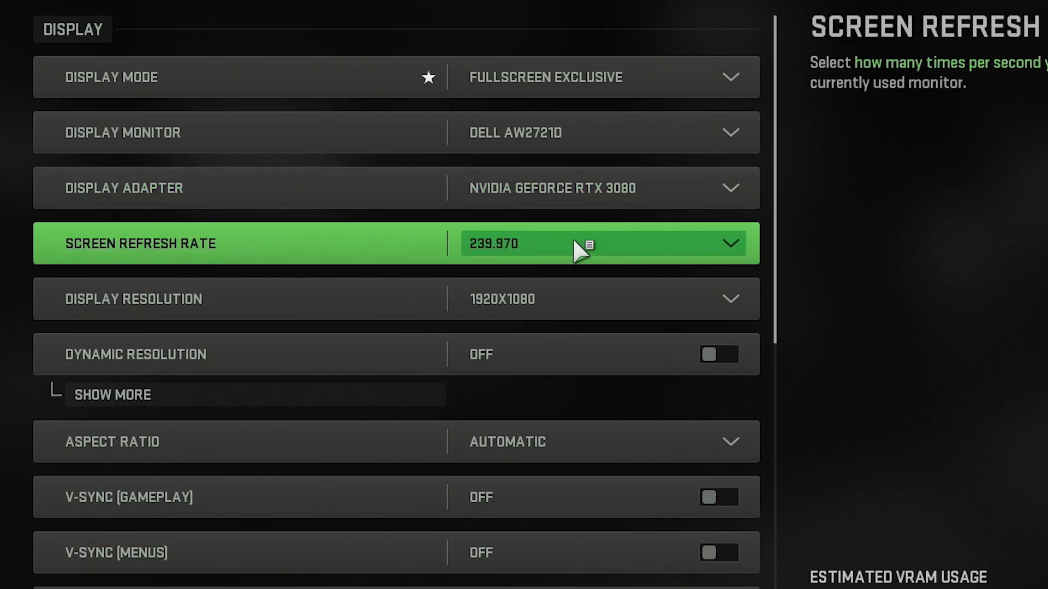
mouse_move(545, 261)
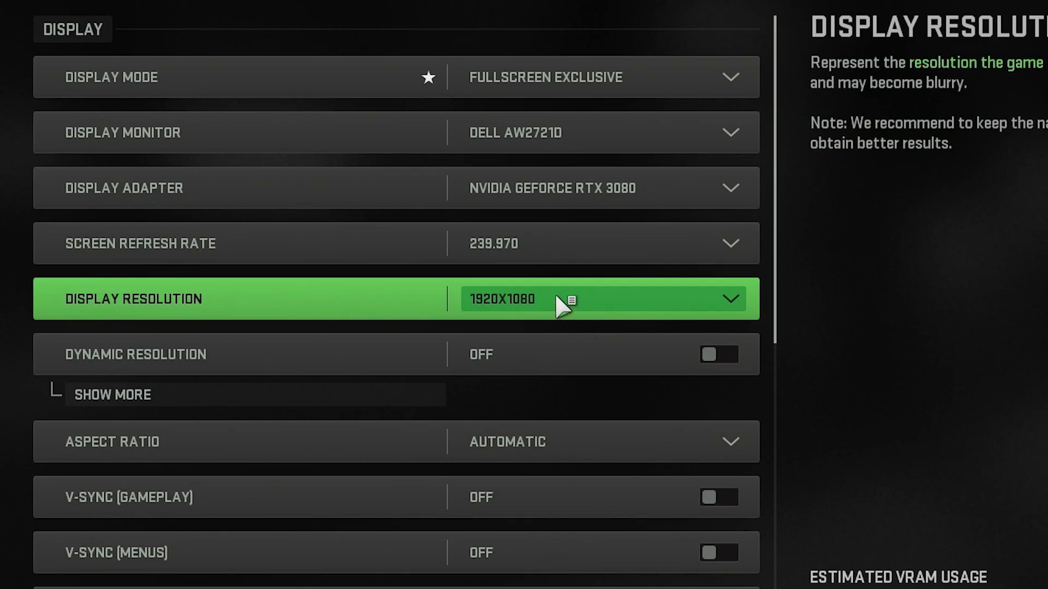
mouse_move(561, 304)
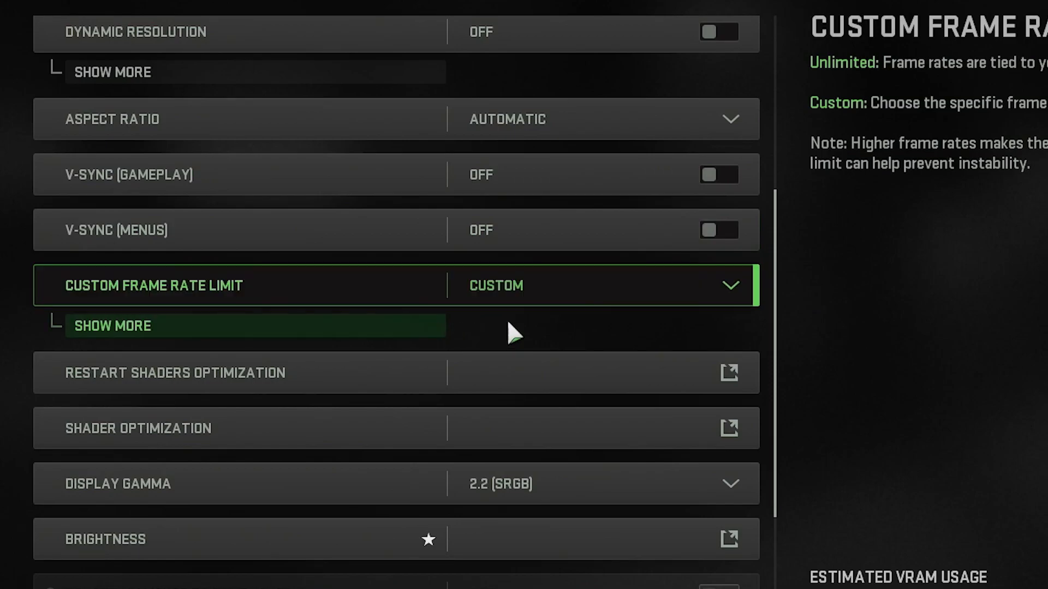
Reveal frame rate limits 250 gameplay, 120 menu, 60 out-of-focus and scroll the settings.
click(112, 325)
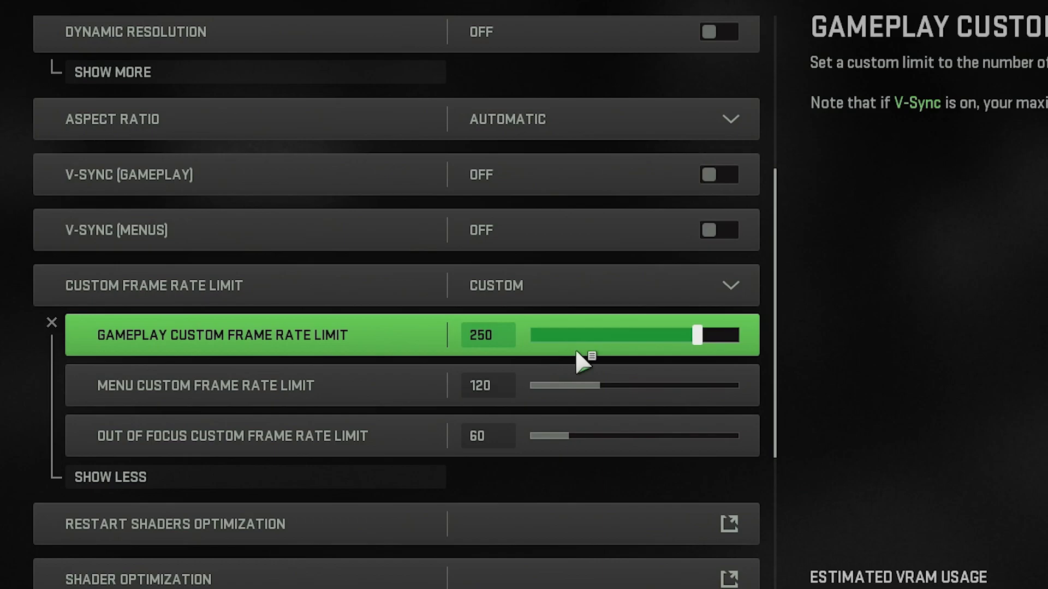
mouse_move(598, 337)
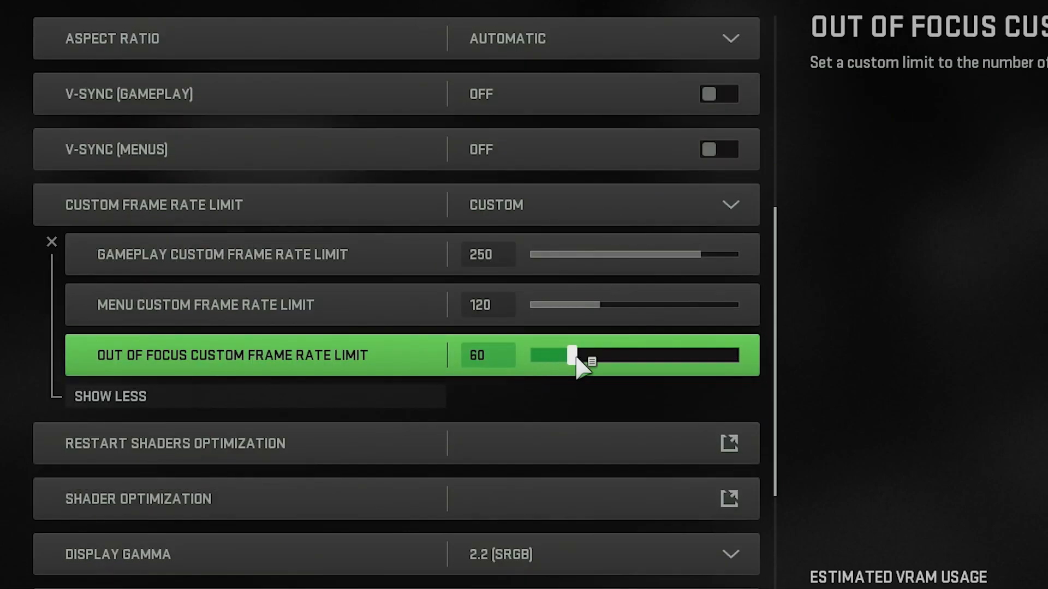
scroll(down, 3)
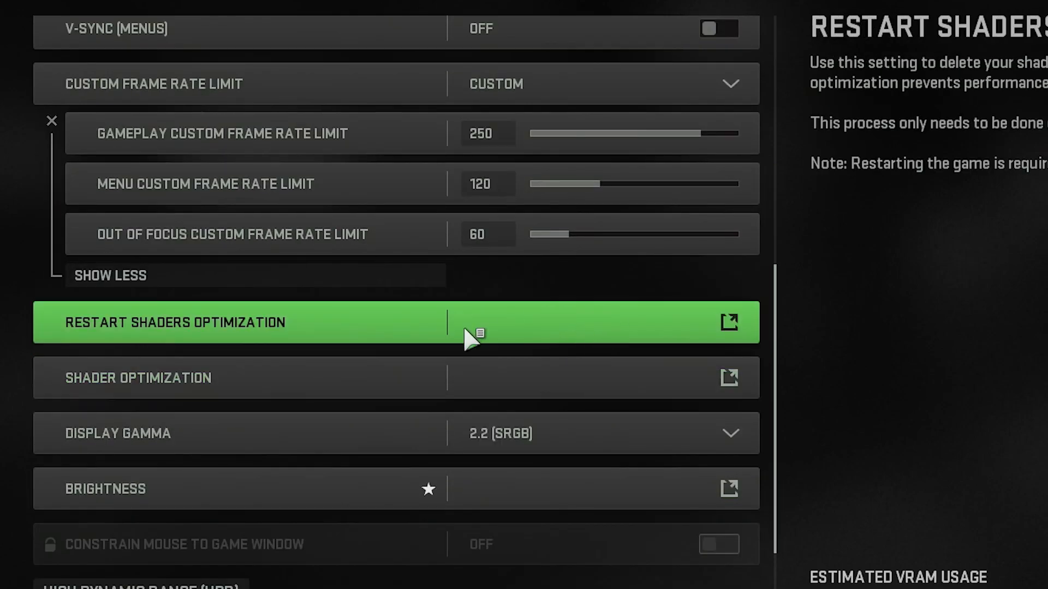
mouse_move(355, 341)
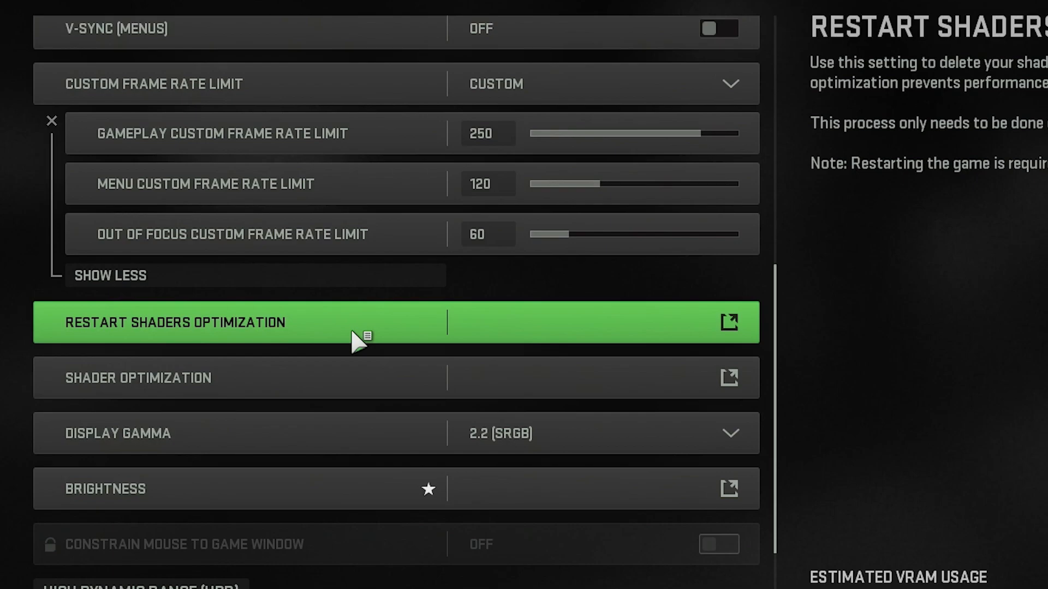
mouse_move(354, 334)
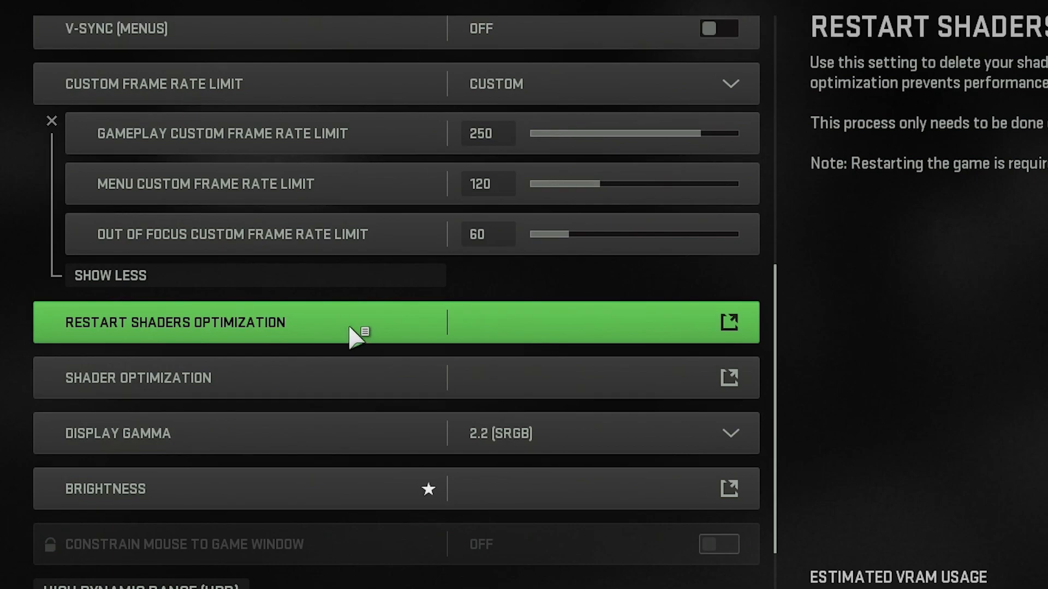
mouse_move(373, 333)
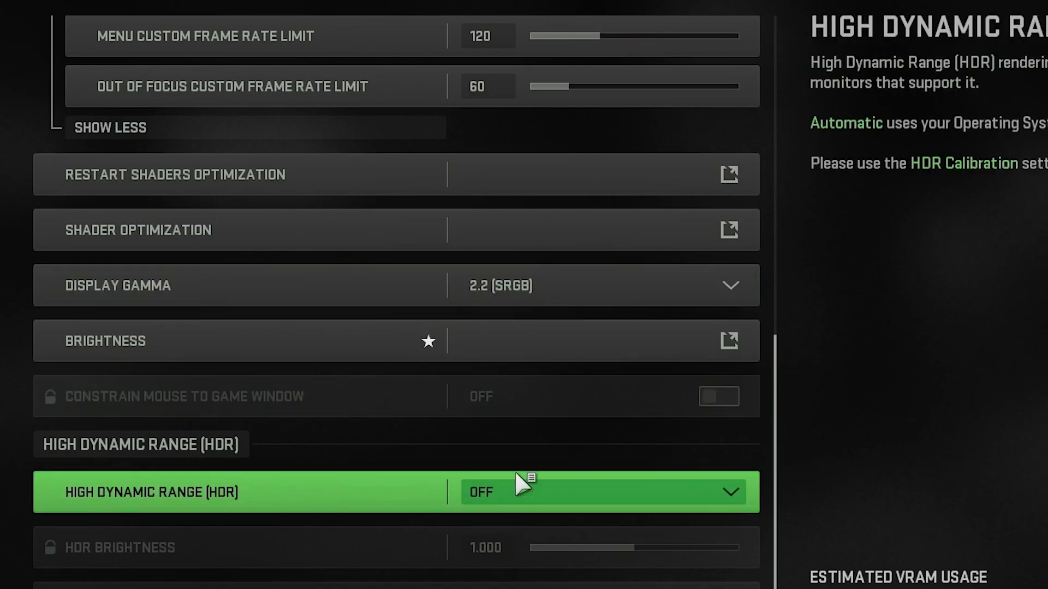
scroll(up, 3)
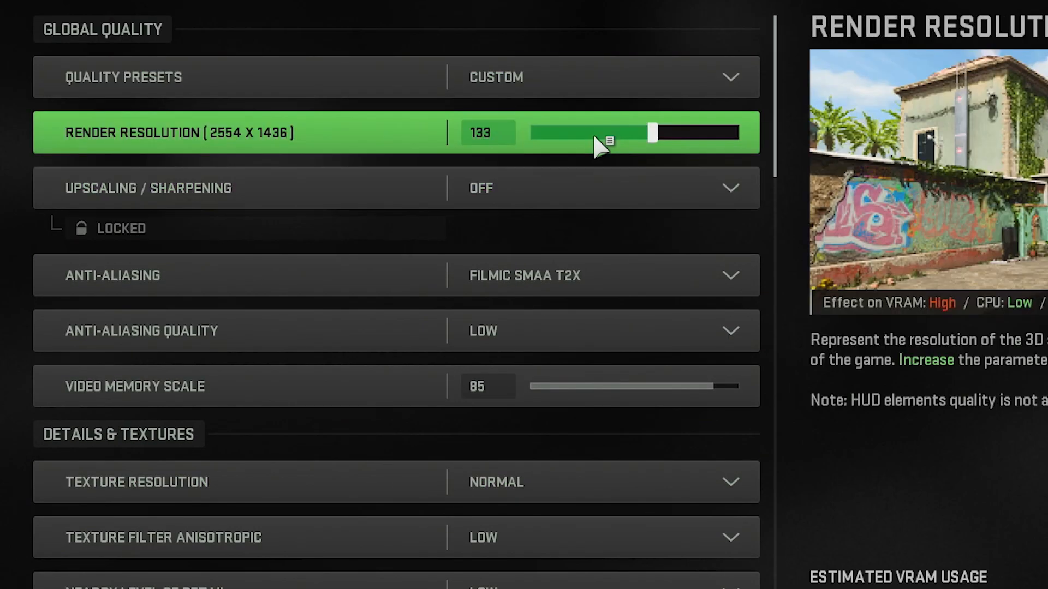
mouse_move(652, 142)
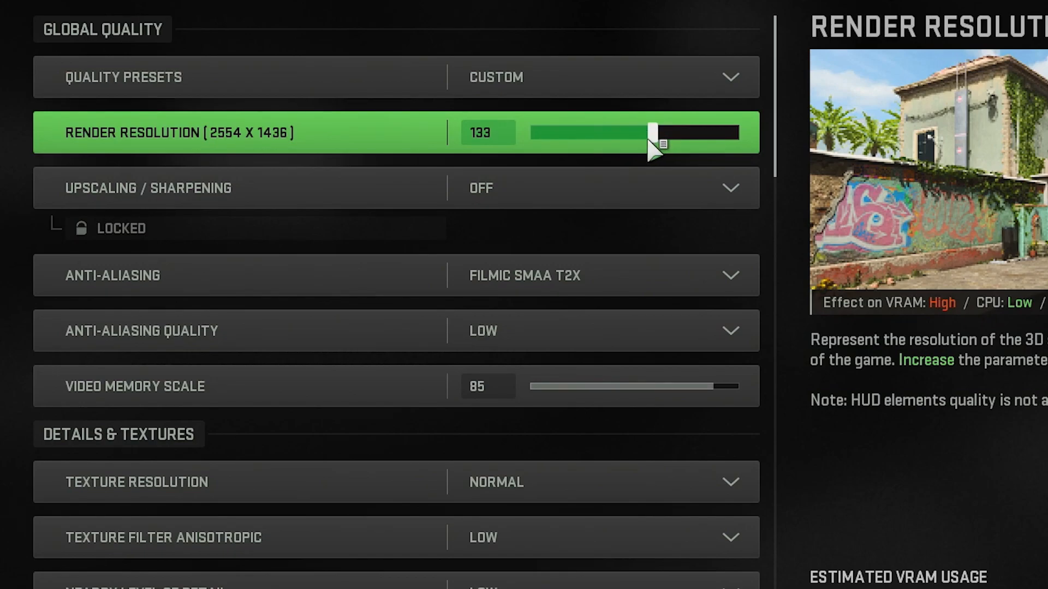
mouse_move(661, 143)
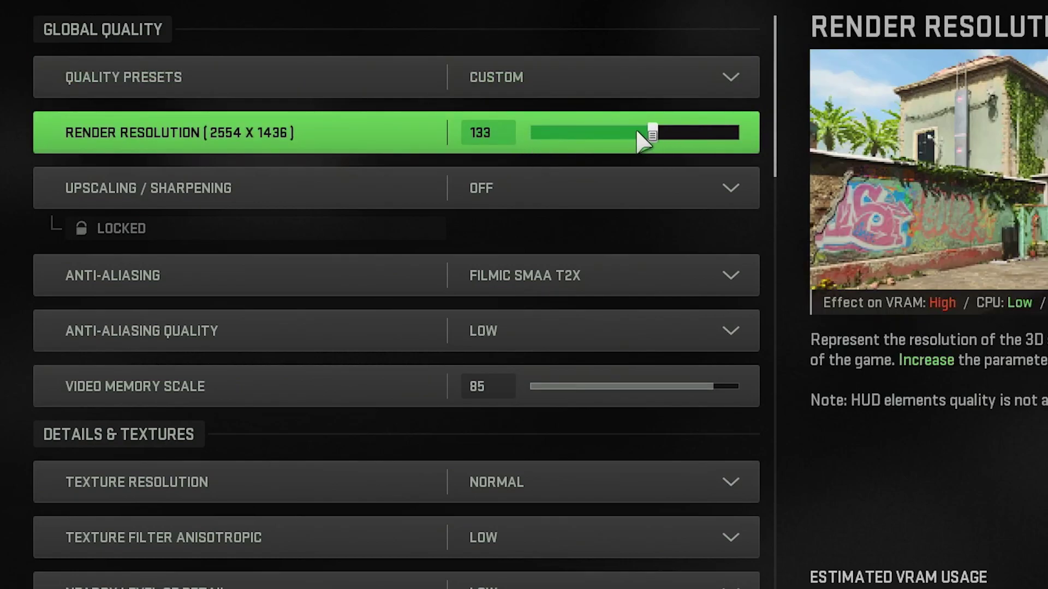
mouse_move(662, 141)
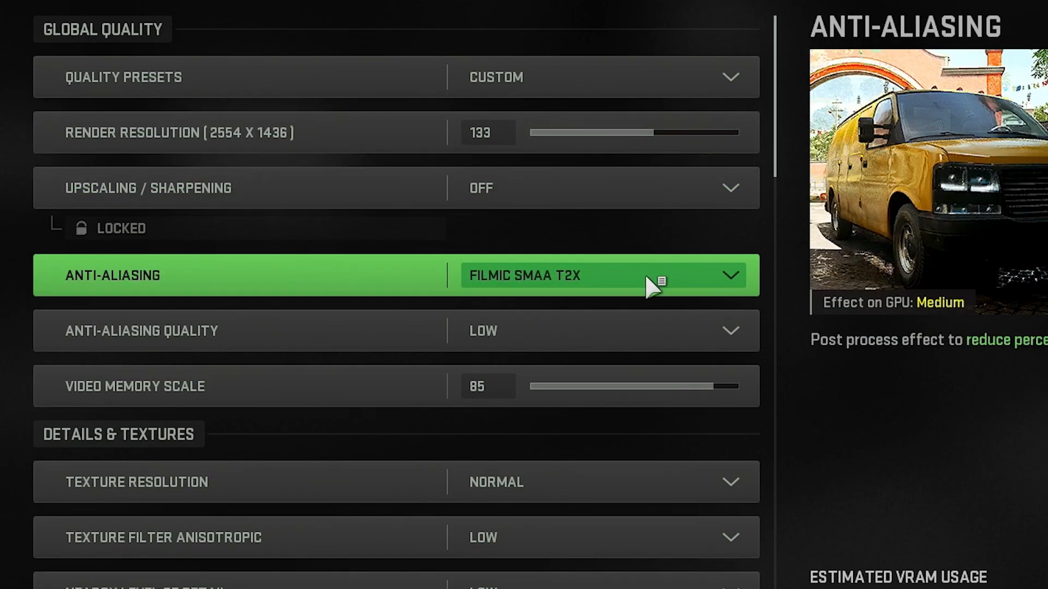
mouse_move(652, 290)
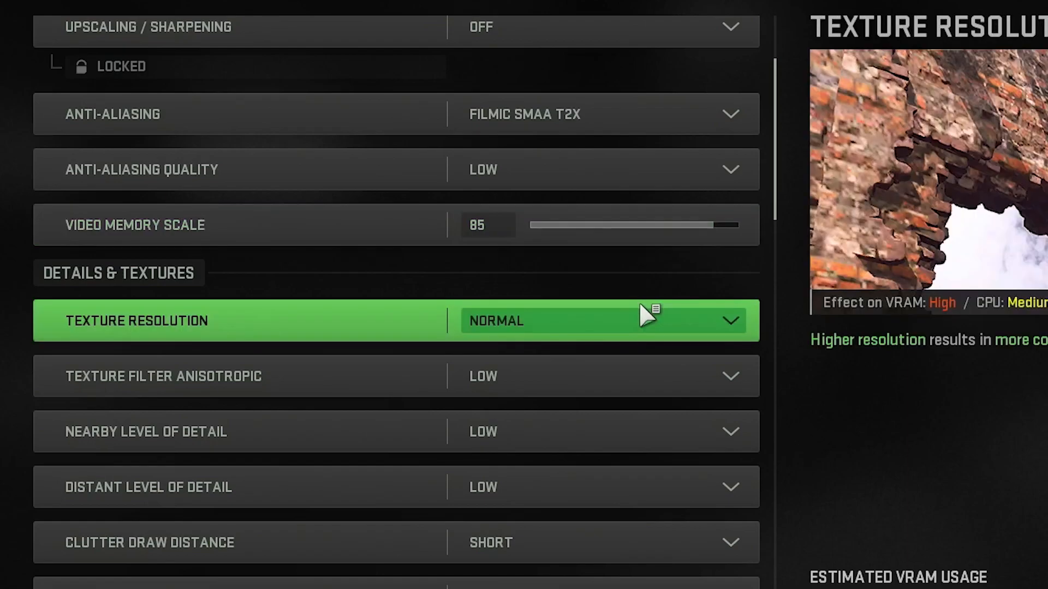
scroll(down, 3)
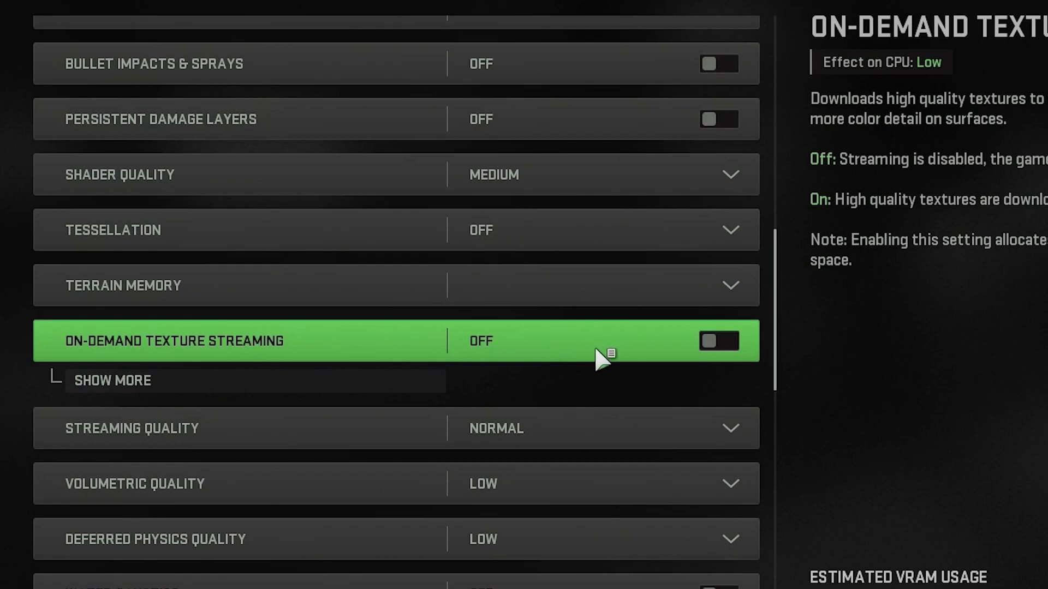
scroll(down, 3)
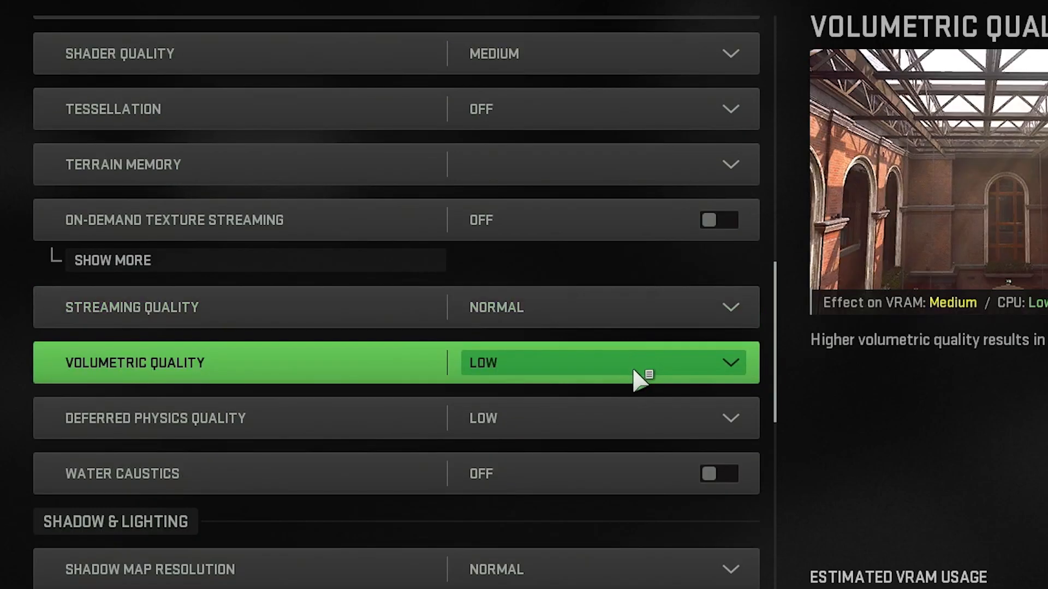
mouse_move(655, 375)
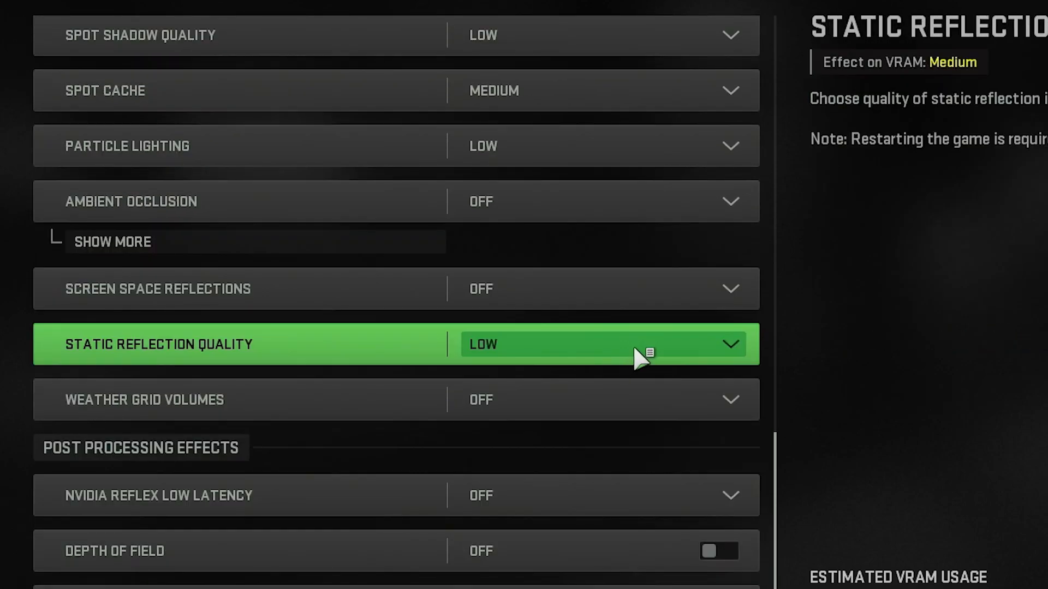
scroll(down, 3)
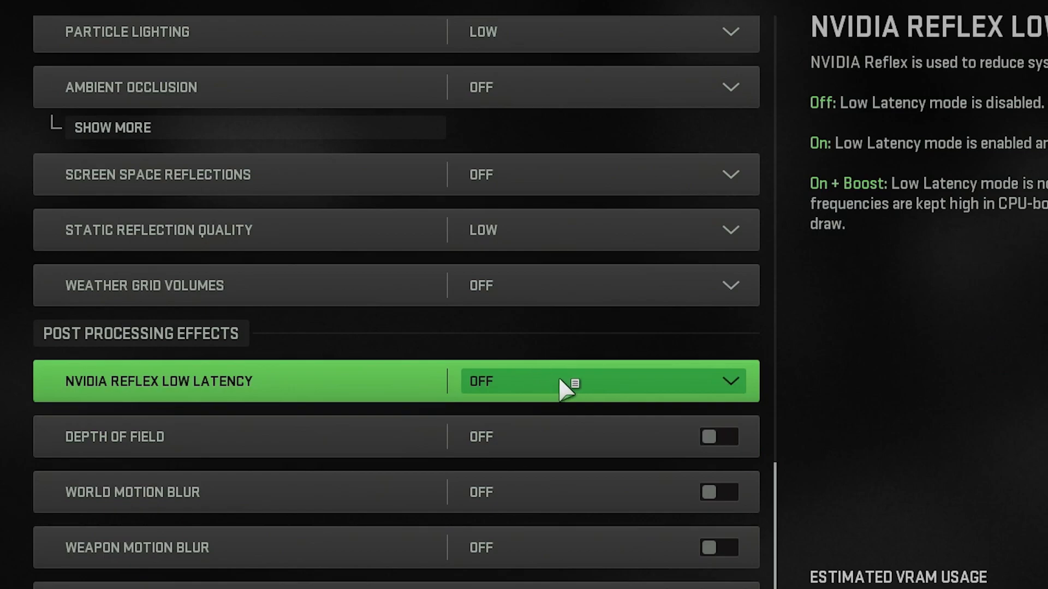
mouse_move(668, 387)
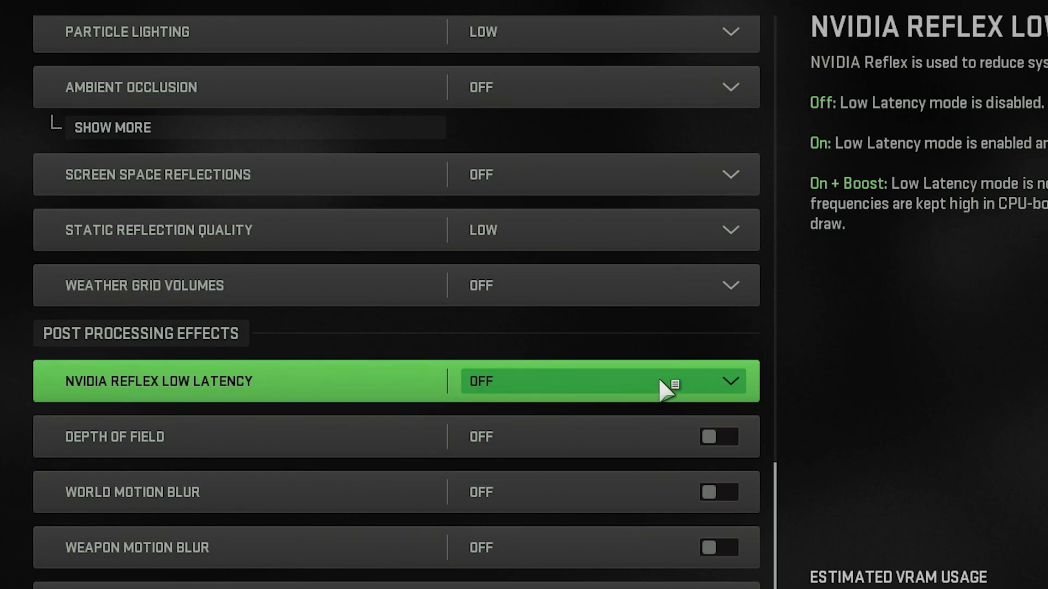
mouse_move(679, 388)
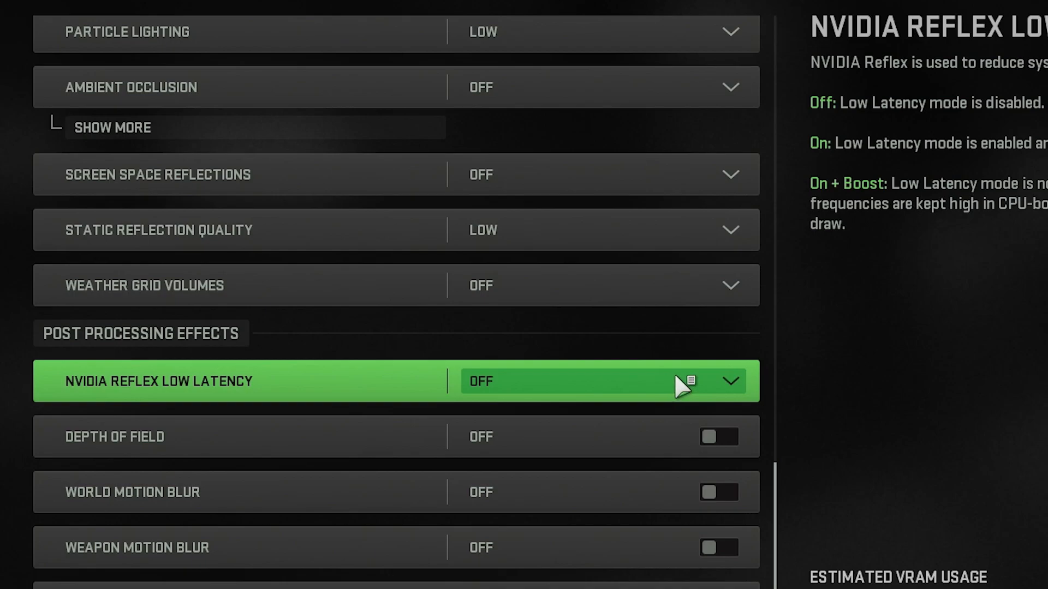
mouse_move(578, 394)
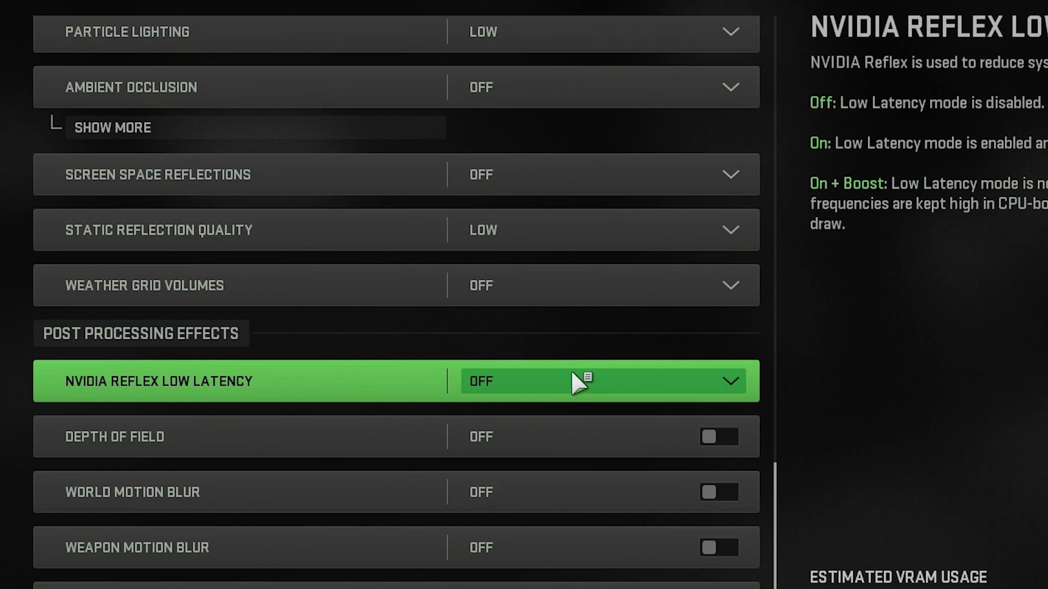
mouse_move(588, 389)
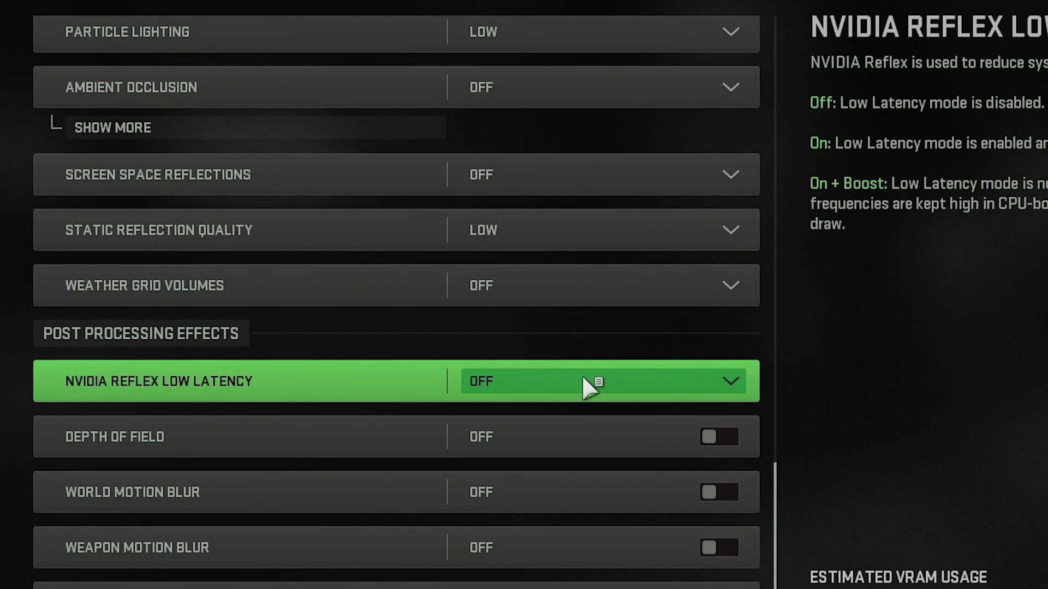
mouse_move(629, 399)
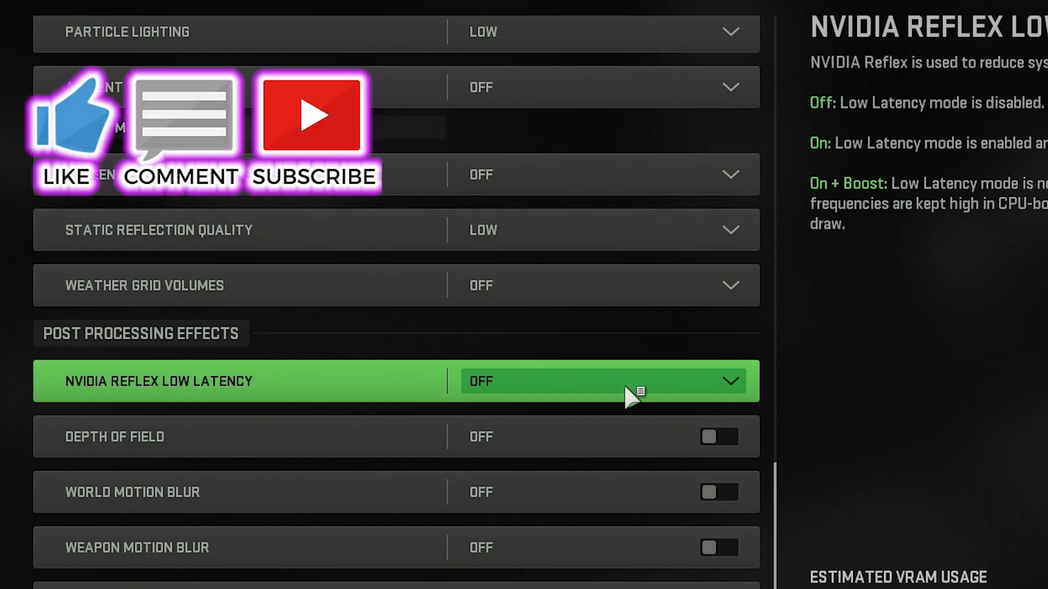
mouse_move(561, 384)
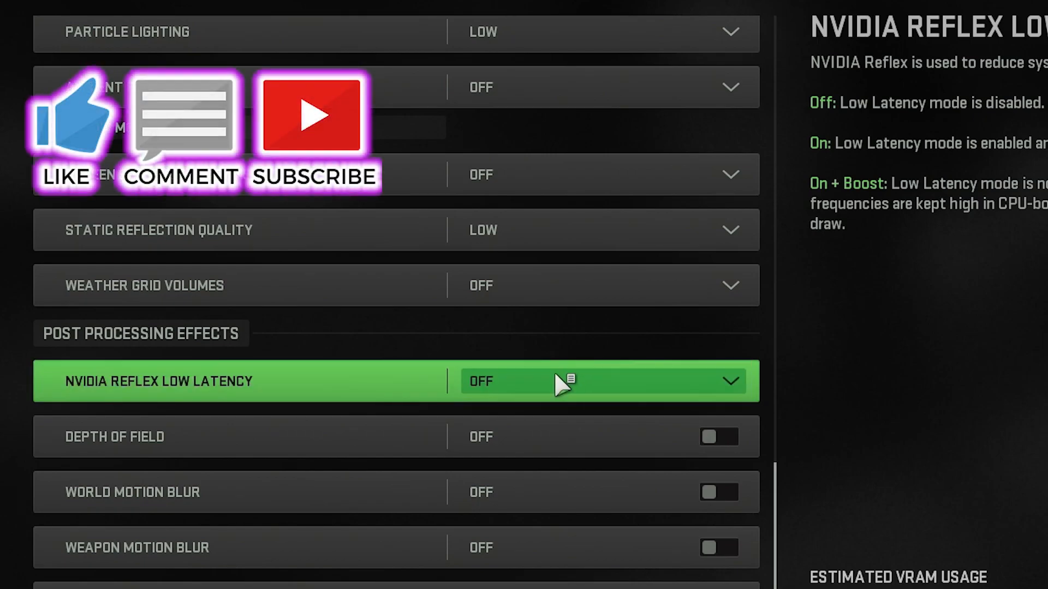